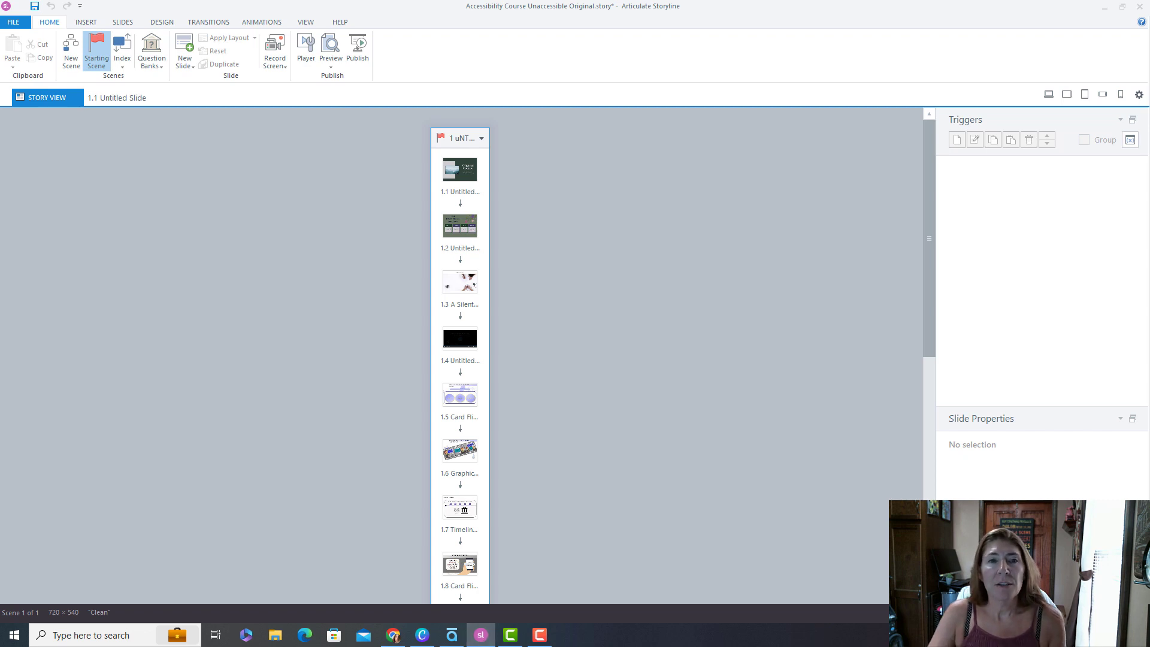
Browse into the Inaccessible published course folder and select all its output files to copy
{"action": "left_click", "coordinate": [358, 47]}
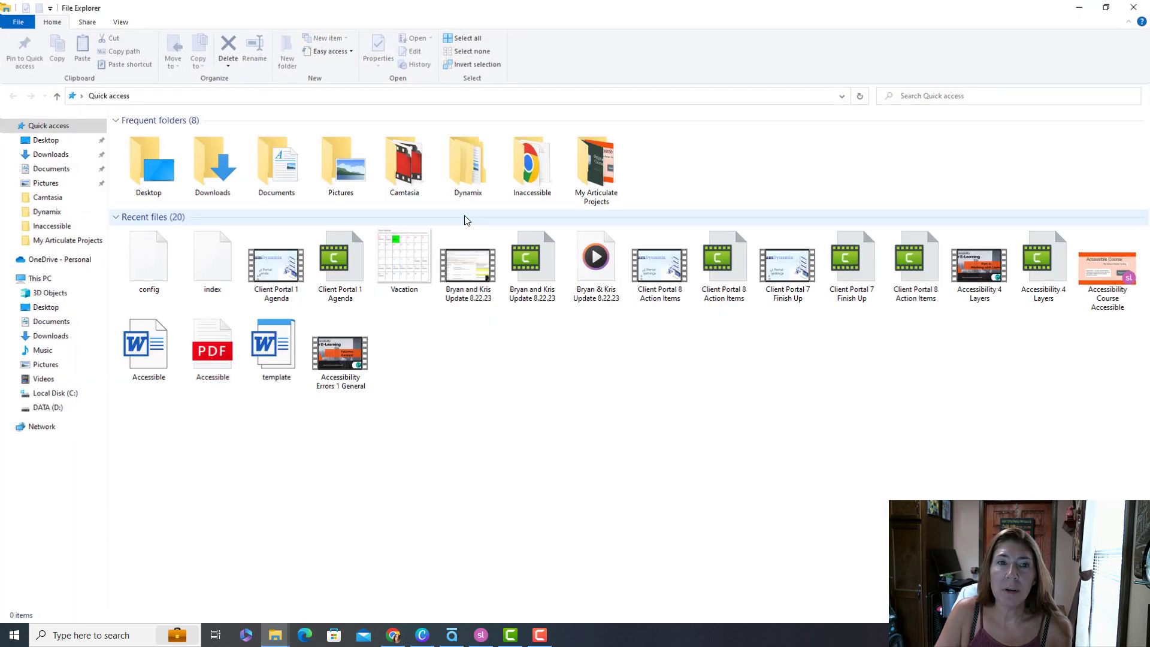
{"action": "left_click", "coordinate": [532, 162]}
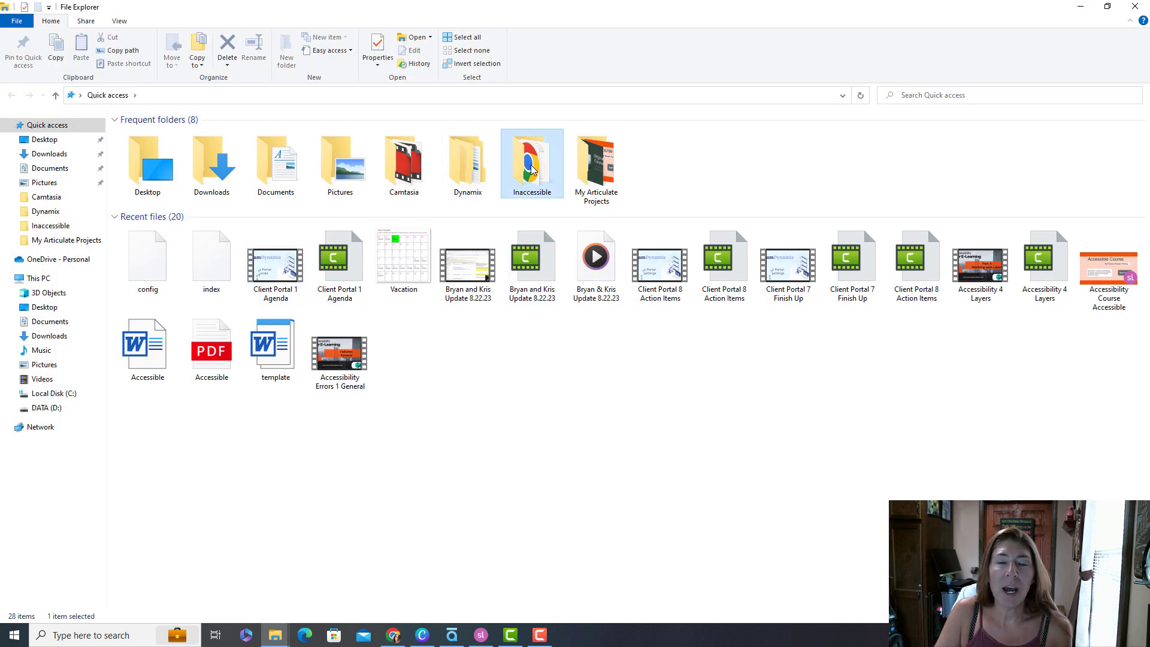
{"action": "double_click", "coordinate": [532, 158]}
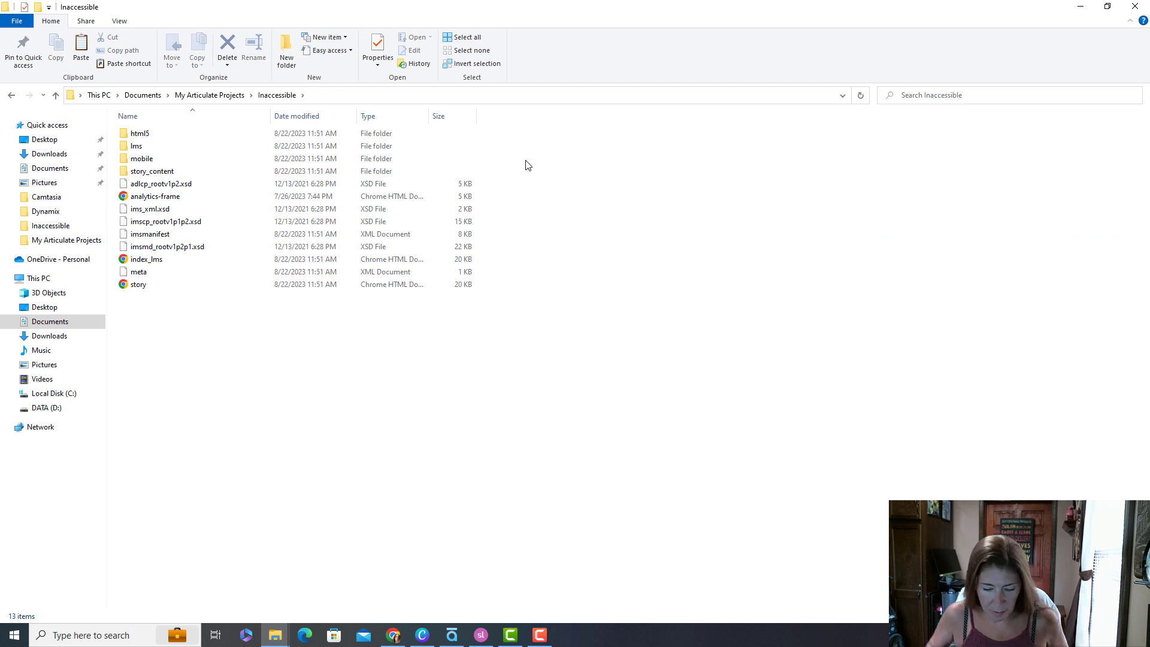
{"action": "left_click", "coordinate": [139, 133]}
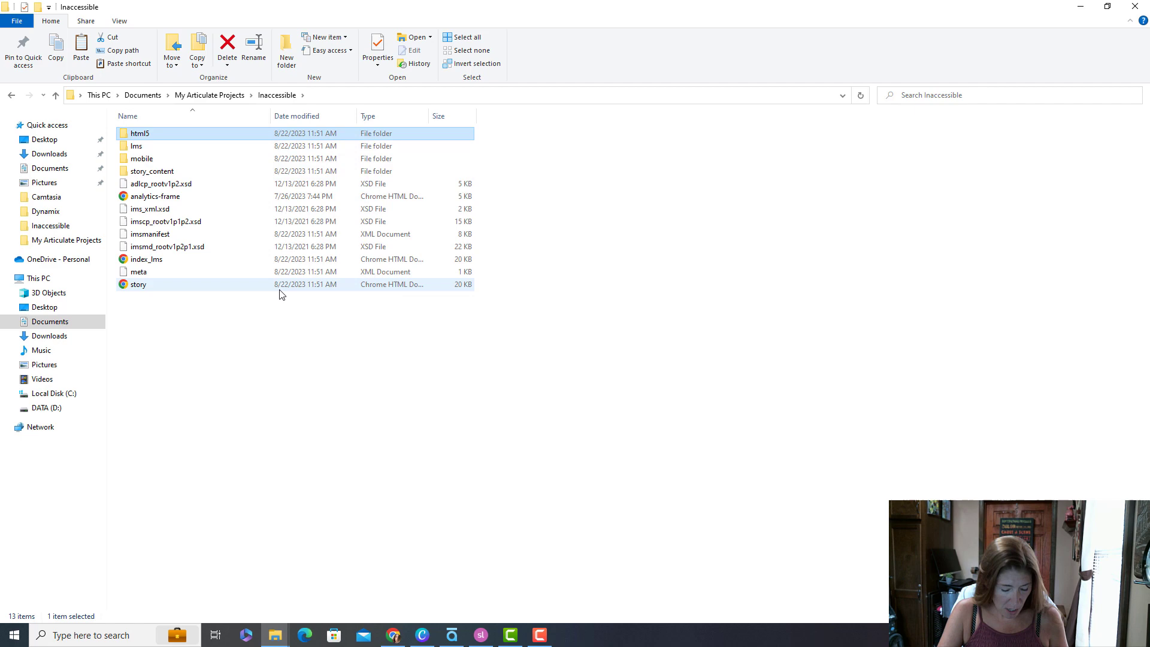
{"action": "key", "text": "ctrl+a"}
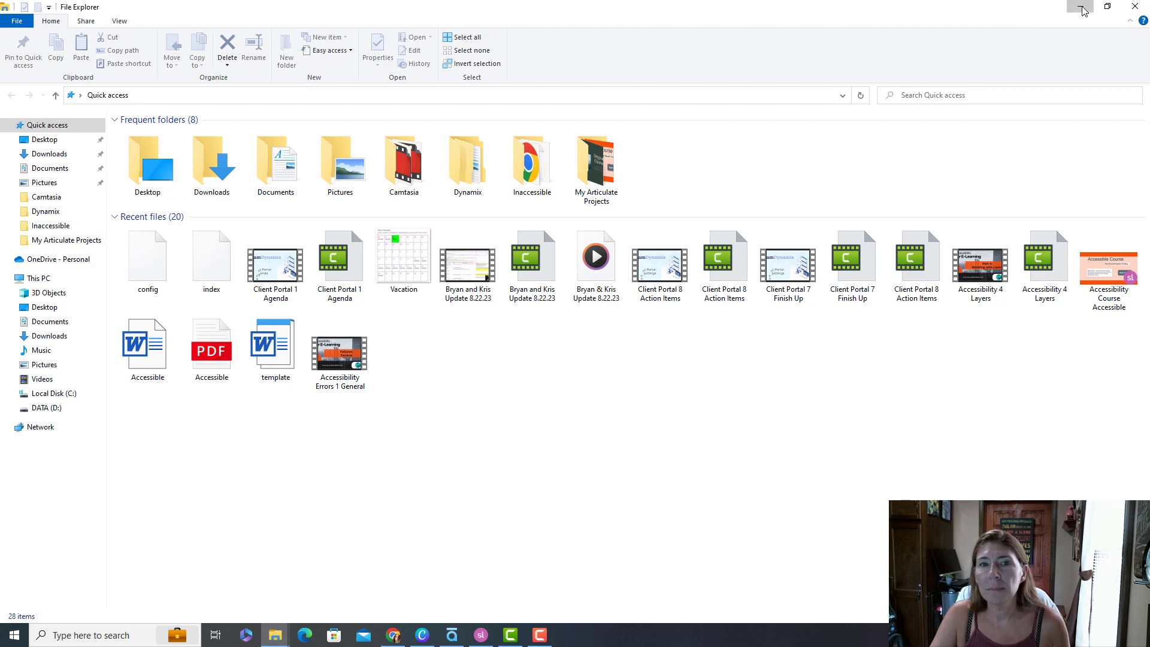
Bring up GitHub Desktop's repository list with its Add options
{"action": "left_click", "coordinate": [1075, 6]}
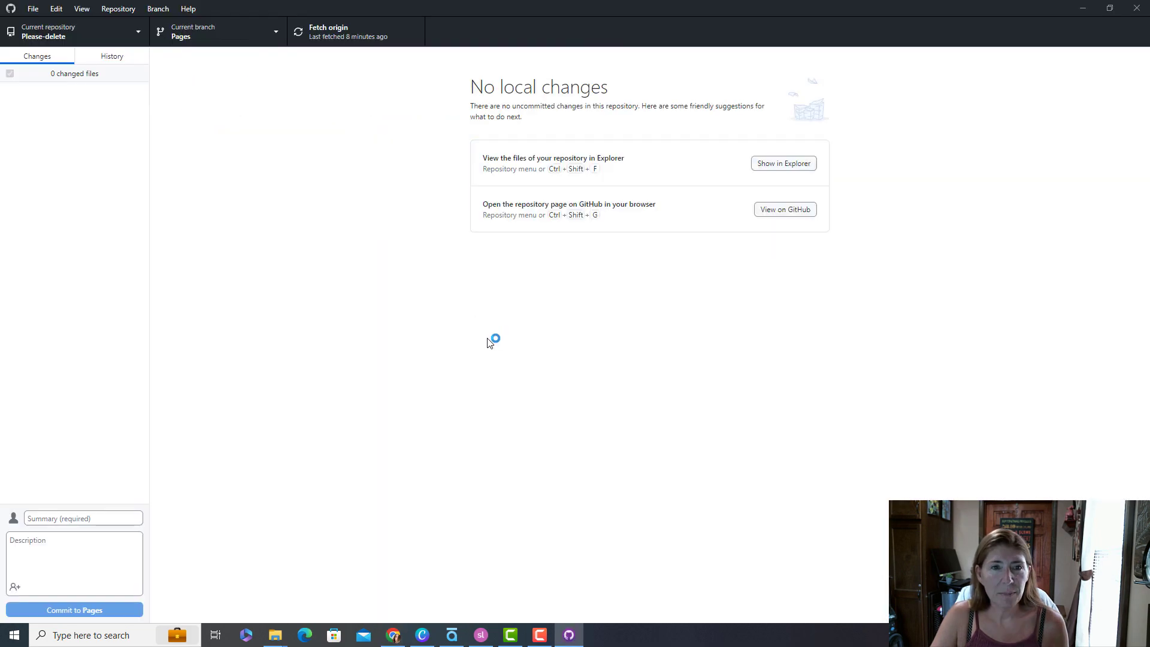
{"action": "left_click", "coordinate": [72, 33]}
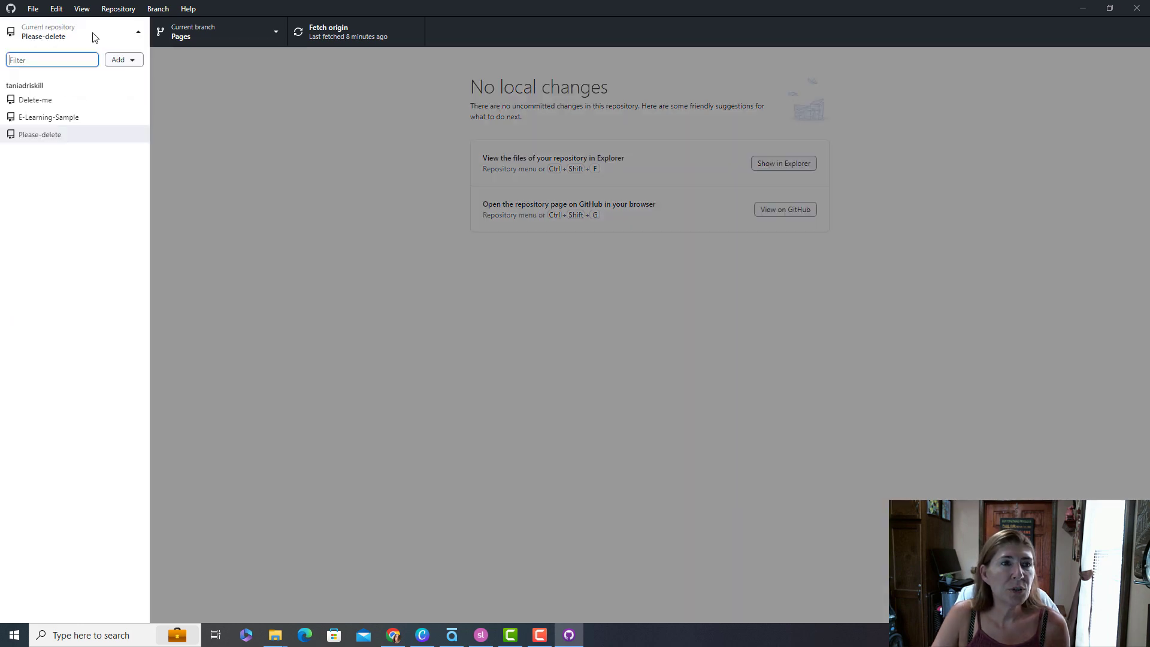
{"action": "left_click", "coordinate": [122, 59]}
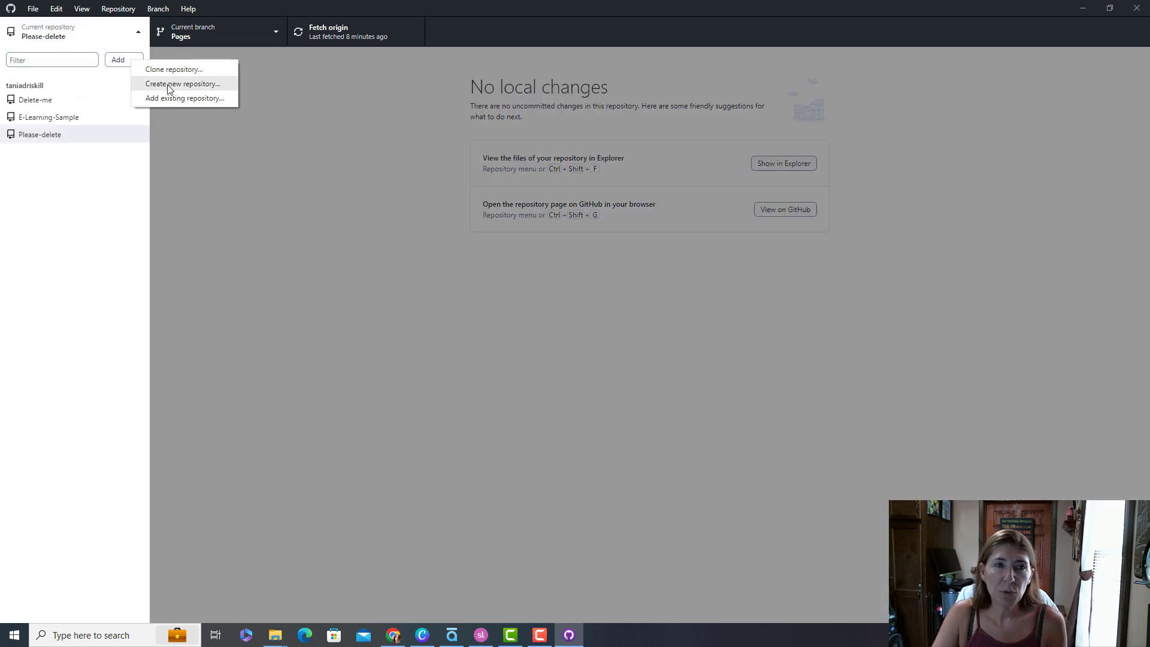
Create a new local repository Inaccessible Course described 'This is what not to do'
{"action": "left_click", "coordinate": [184, 84]}
{"action": "type", "text": "Inaccissible"}
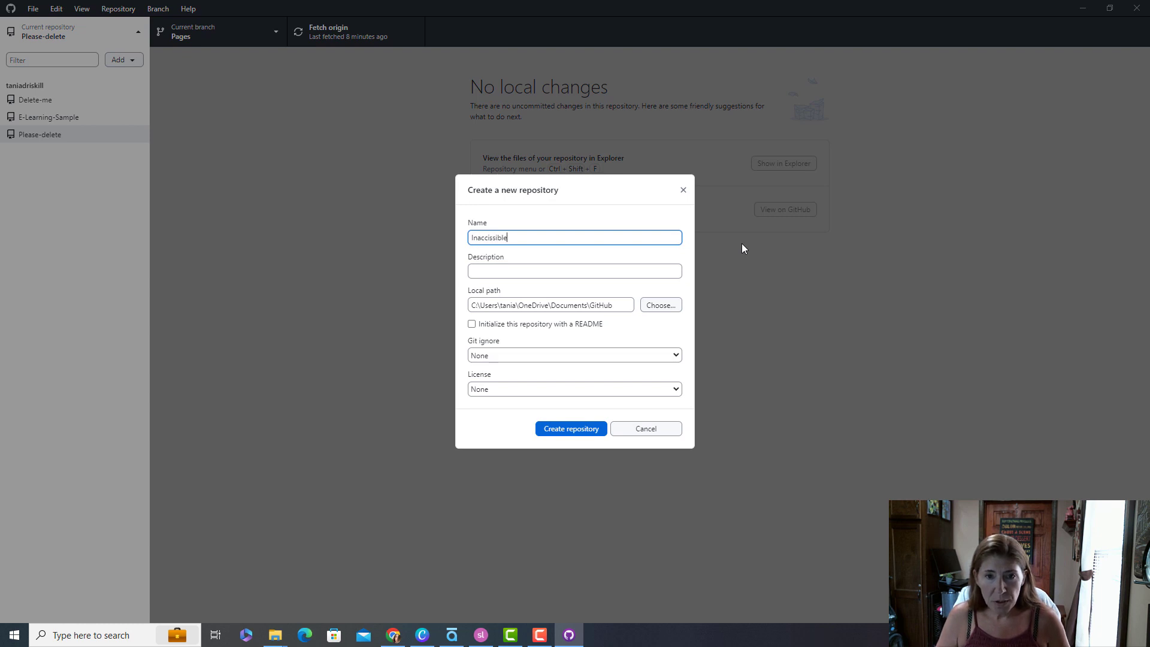
{"action": "key", "text": "Backspace"}
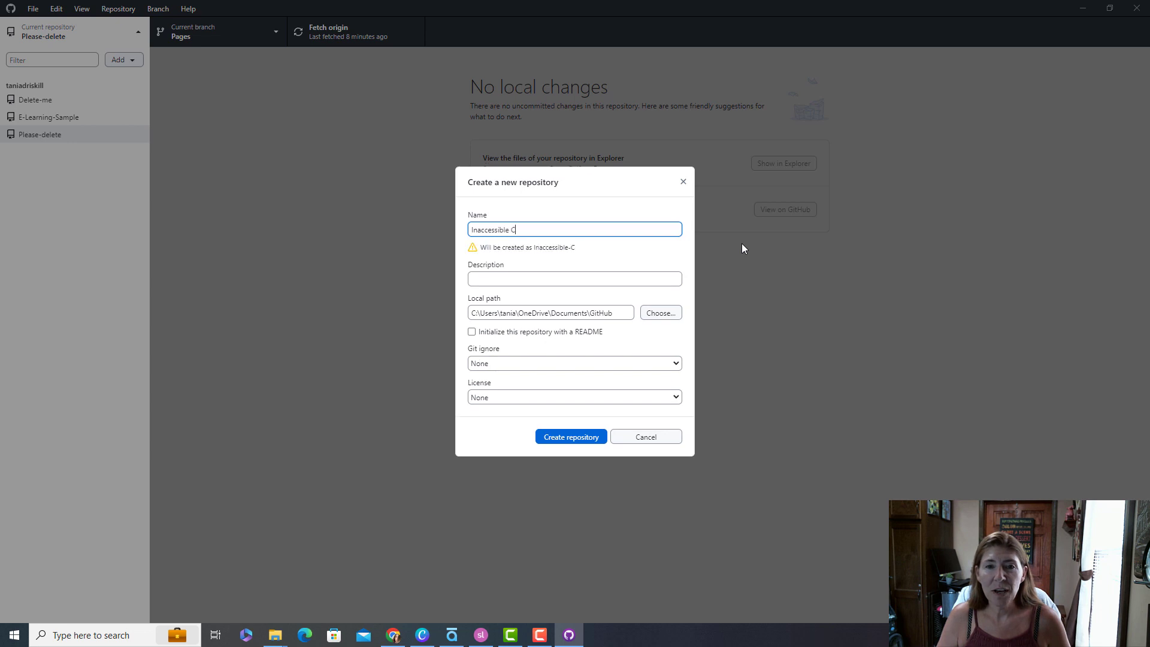
{"action": "left_click", "coordinate": [574, 278]}
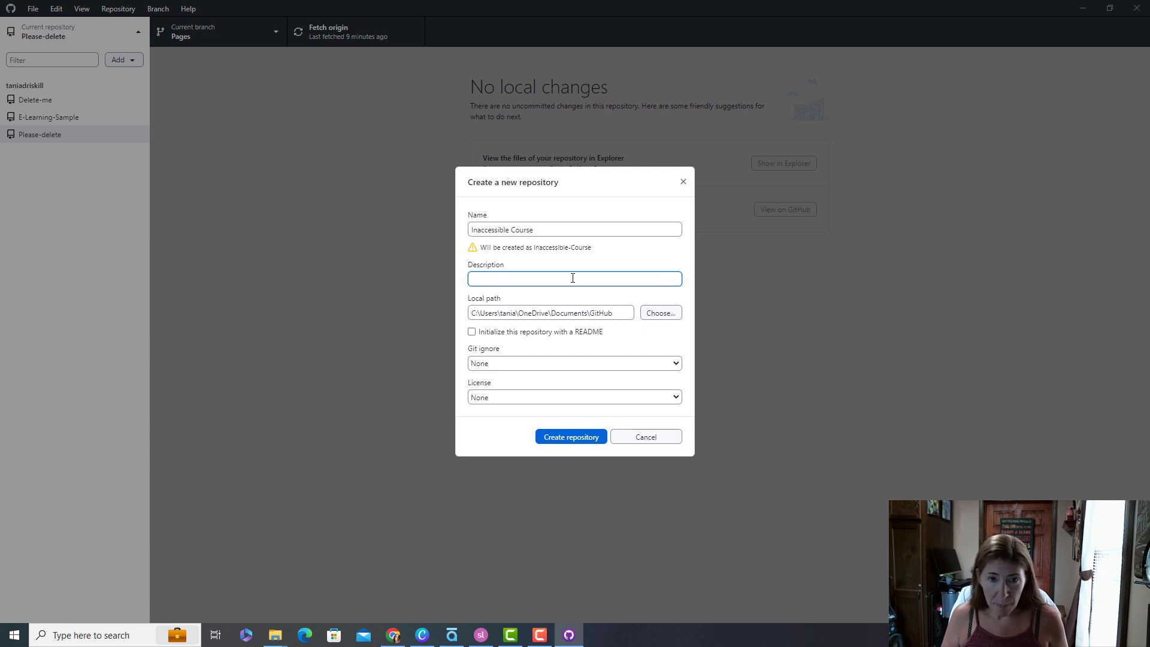
{"action": "type", "text": "This is what not to do"}
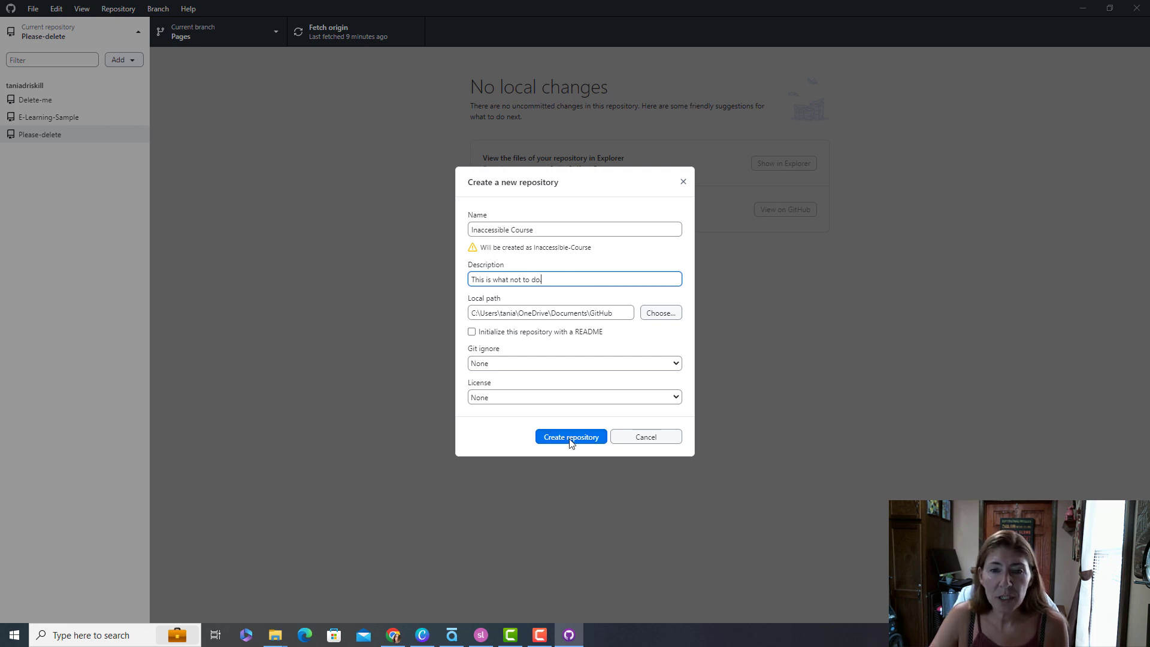
{"action": "left_click", "coordinate": [571, 436]}
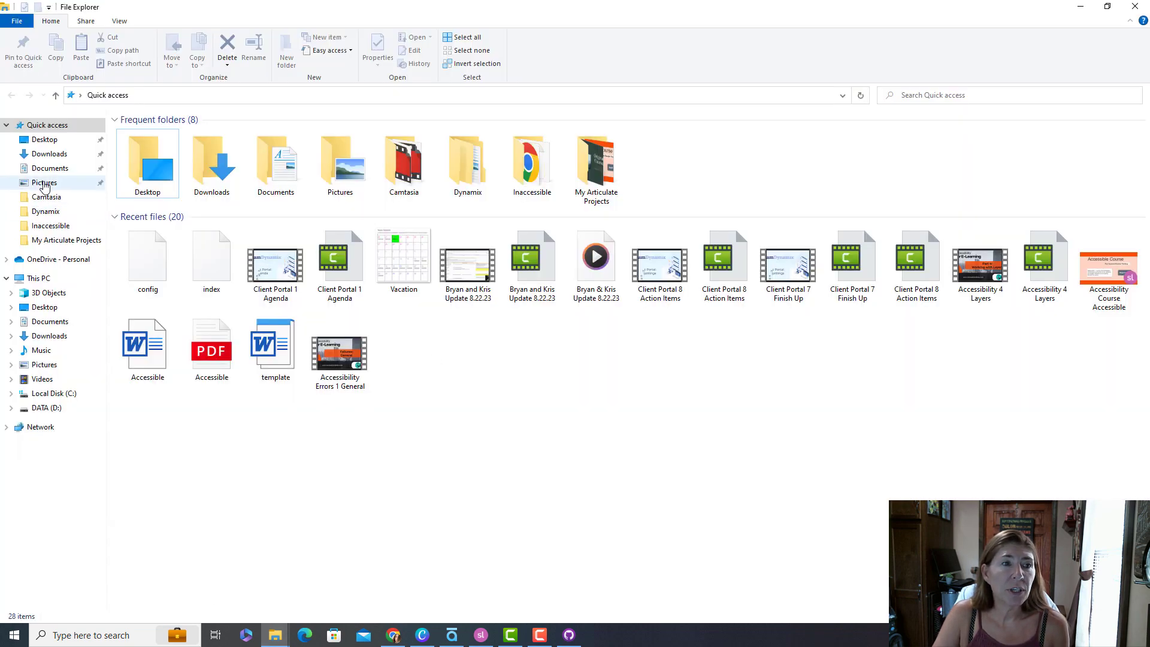
Navigate to Documents\GitHub\Inaccessible-Course to hold the pasted published course files
{"action": "left_click", "coordinate": [50, 167]}
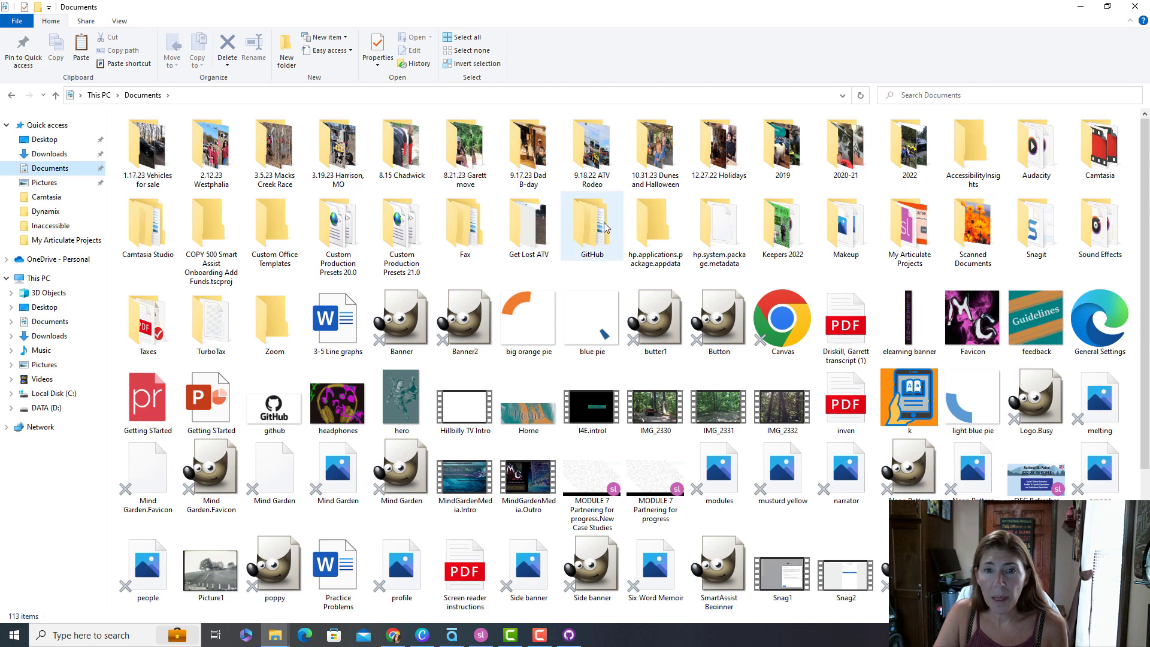
{"action": "double_click", "coordinate": [591, 220]}
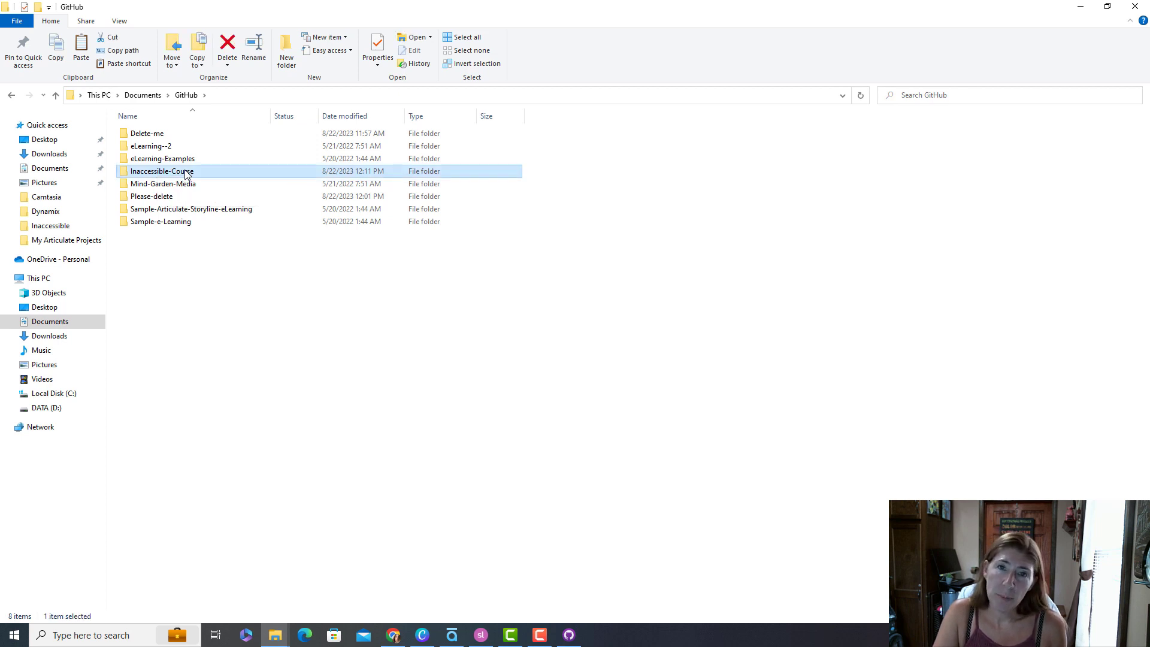
{"action": "double_click", "coordinate": [161, 171]}
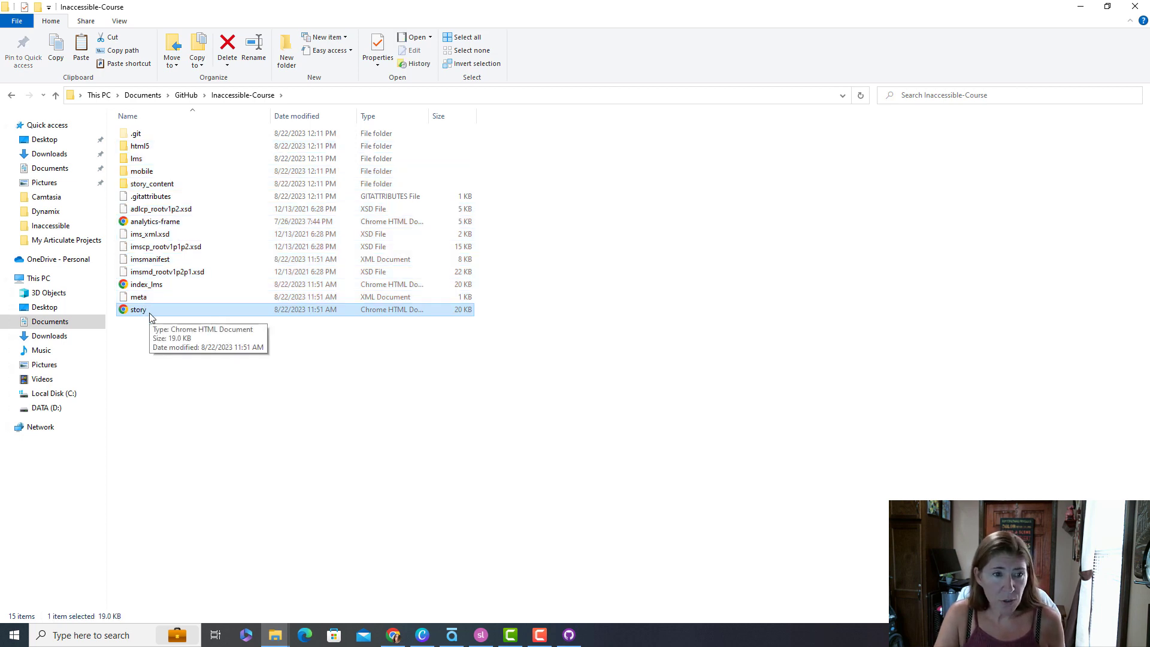
Rename the course's story launch file to index
{"action": "right_click", "coordinate": [139, 309]}
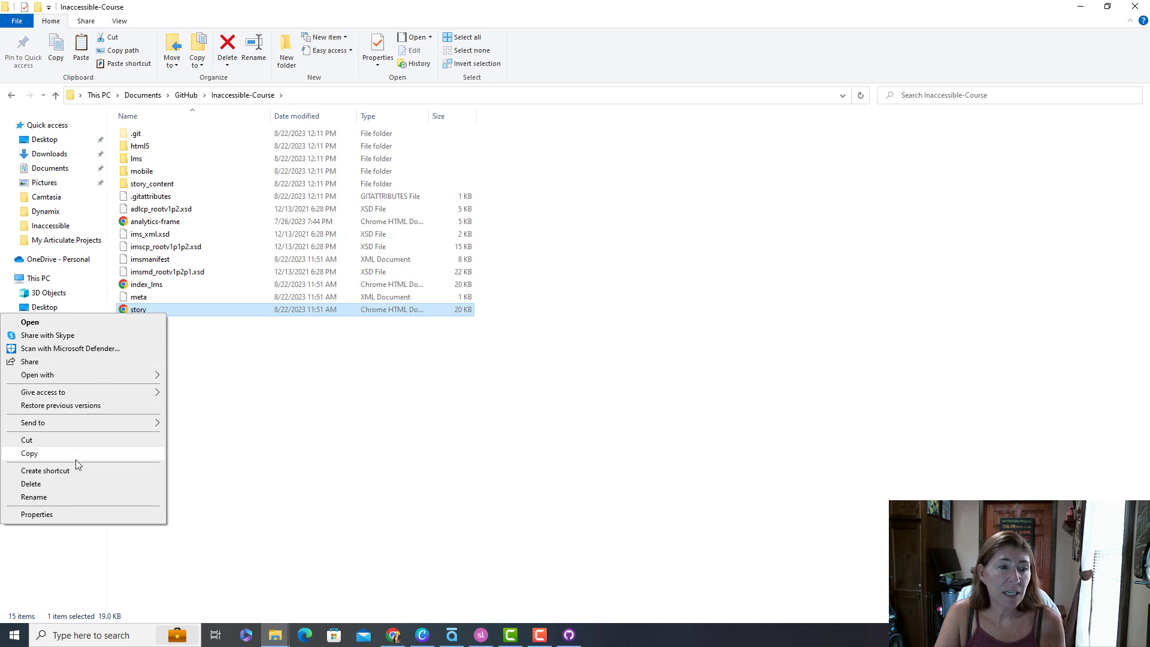
{"action": "left_click", "coordinate": [34, 496]}
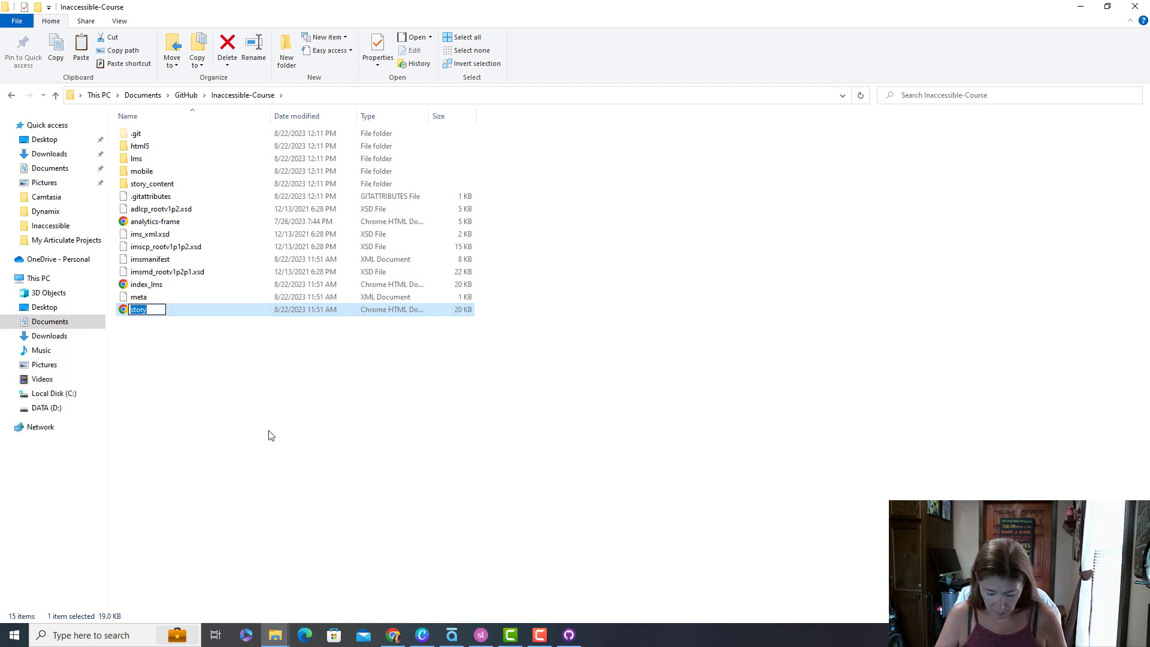
{"action": "type", "text": "inde"}
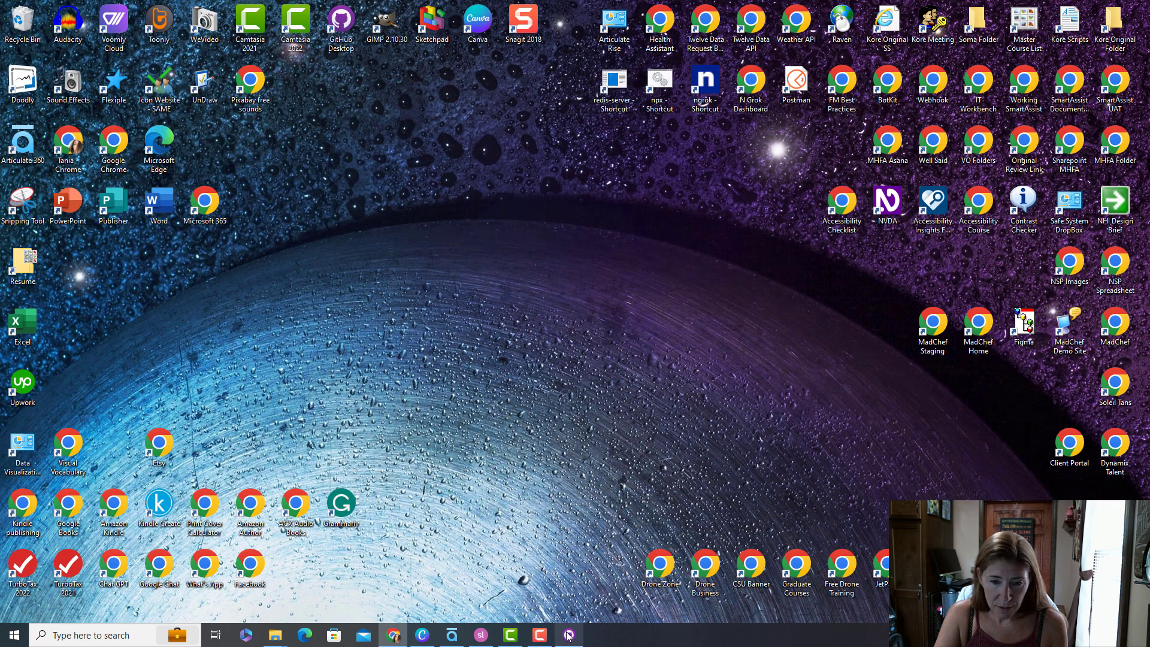
Commit all 107 course files to main with the summary '1st publish'
{"action": "left_click", "coordinate": [568, 635]}
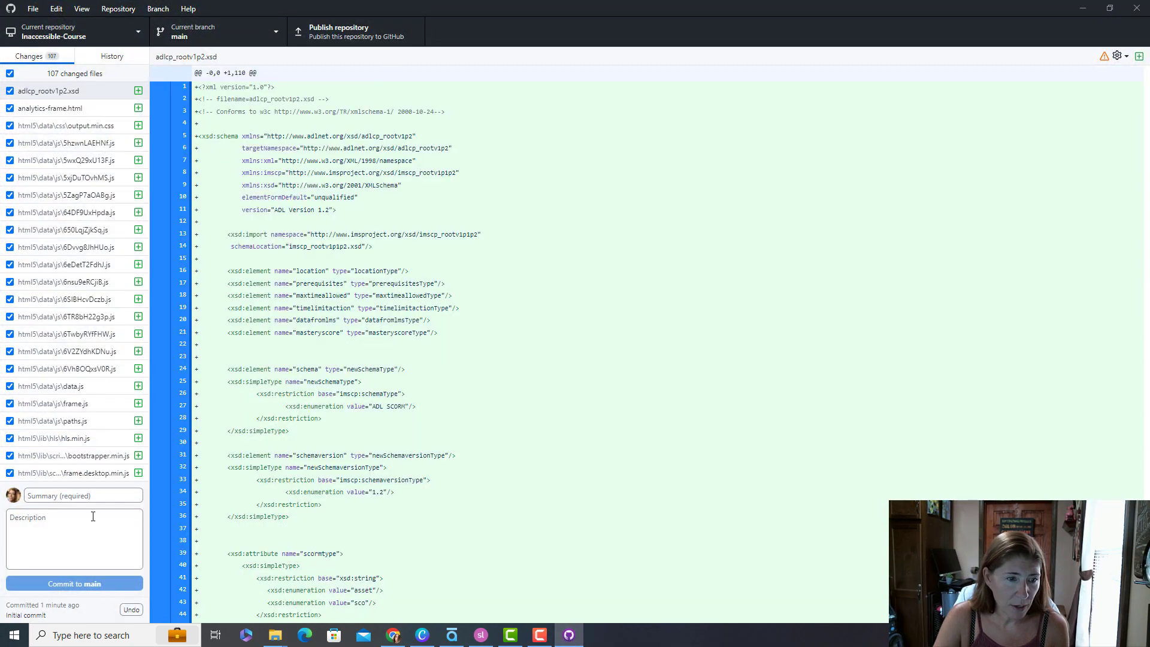
{"action": "left_click", "coordinate": [83, 496]}
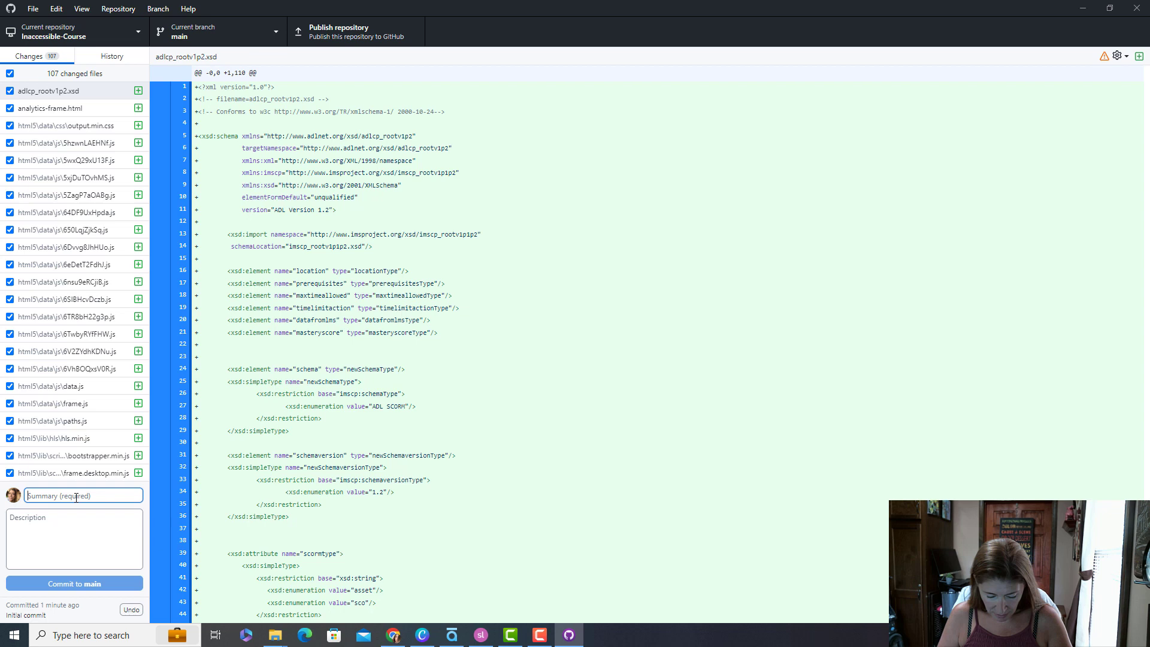
{"action": "type", "text": "1st publish"}
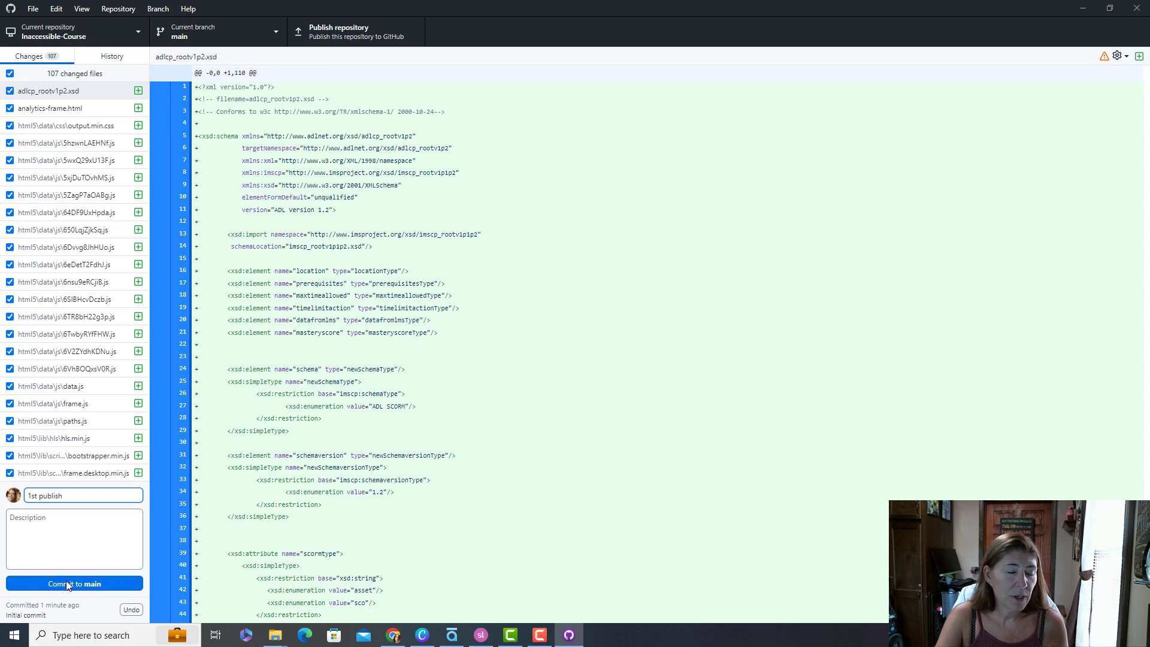
{"action": "left_click", "coordinate": [74, 584]}
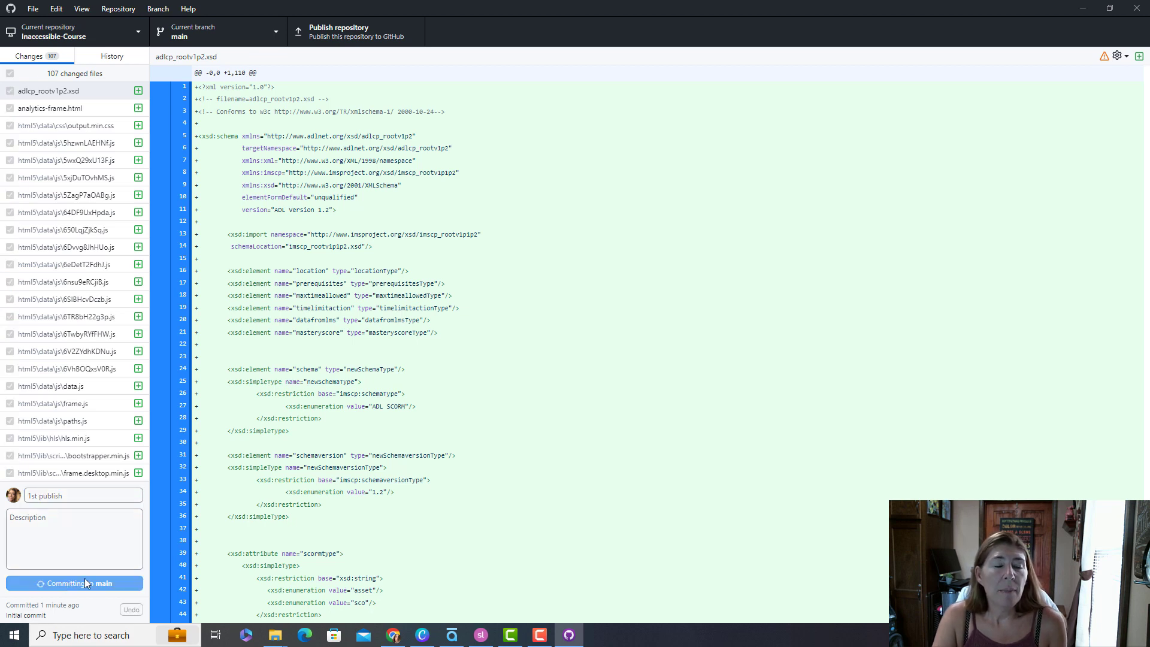
{"action": "left_click", "coordinate": [74, 583]}
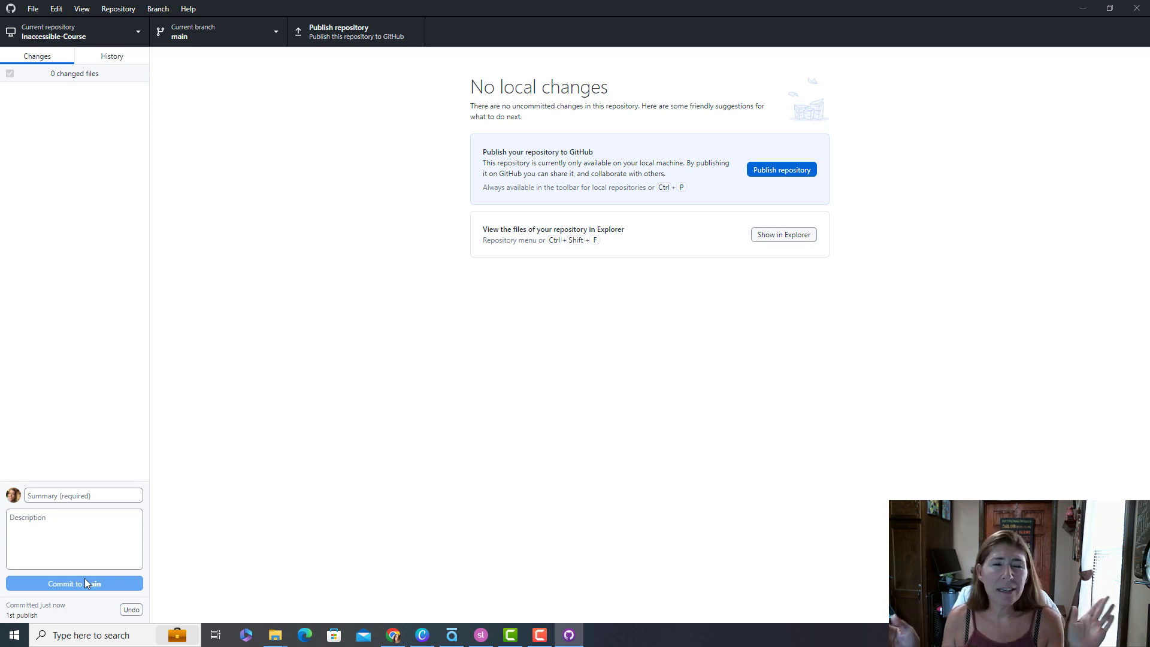
{"action": "mouse_move", "coordinate": [581, 224]}
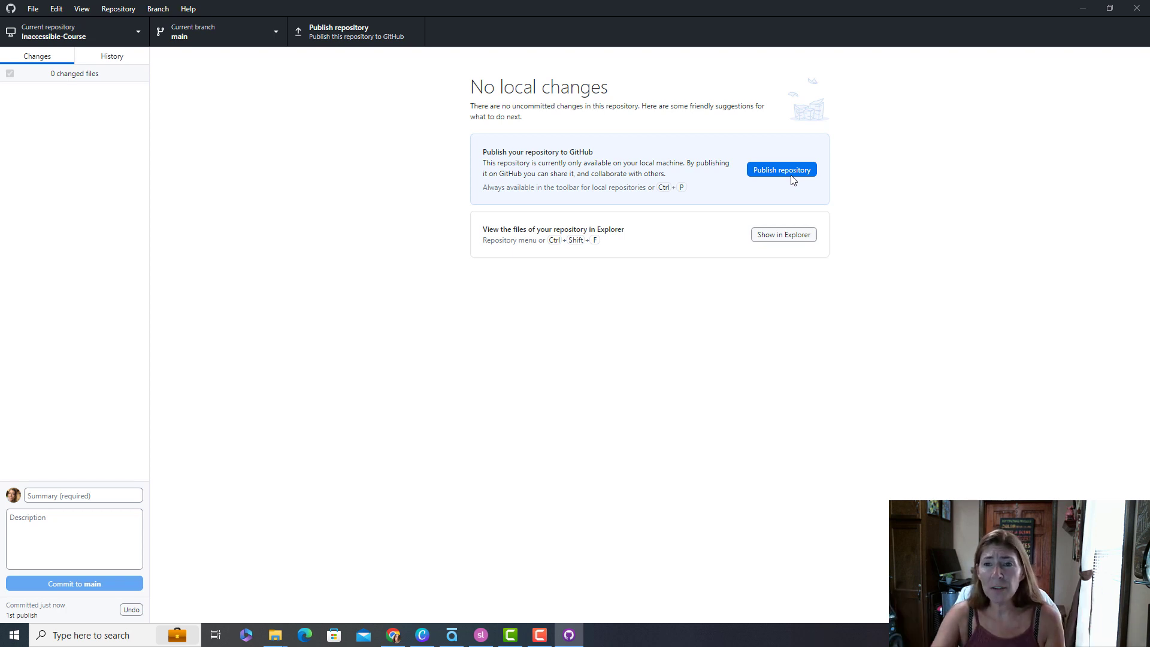
Publish Inaccessible-Course to GitHub as a public repository, not private
{"action": "left_click", "coordinate": [781, 170]}
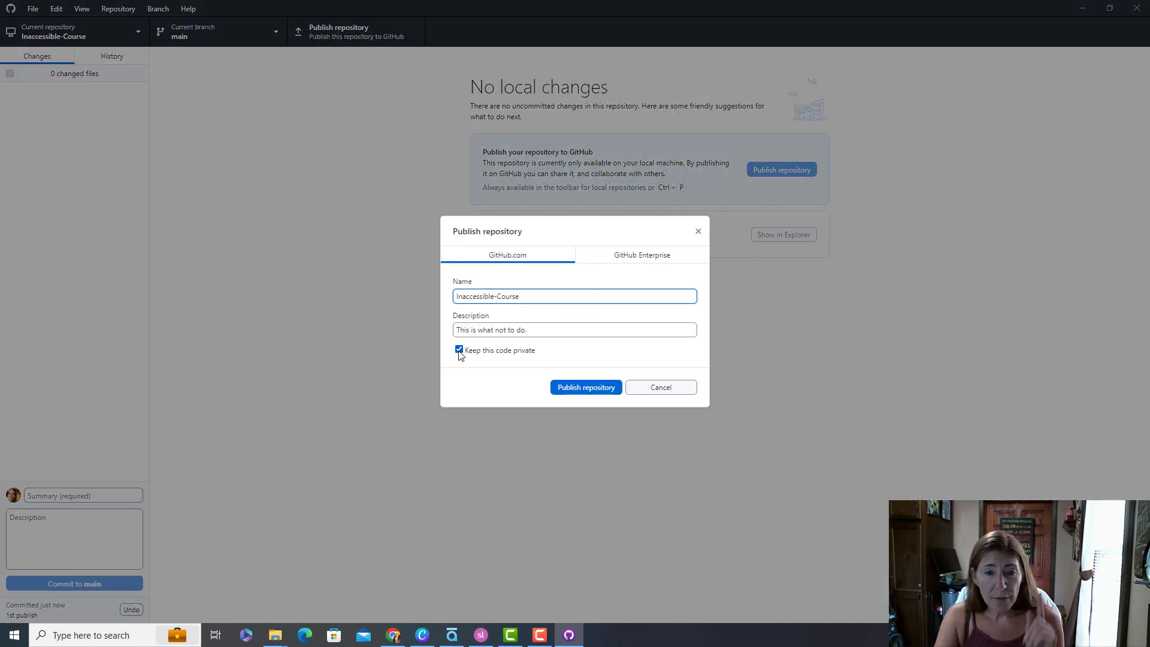
{"action": "left_click", "coordinate": [459, 350]}
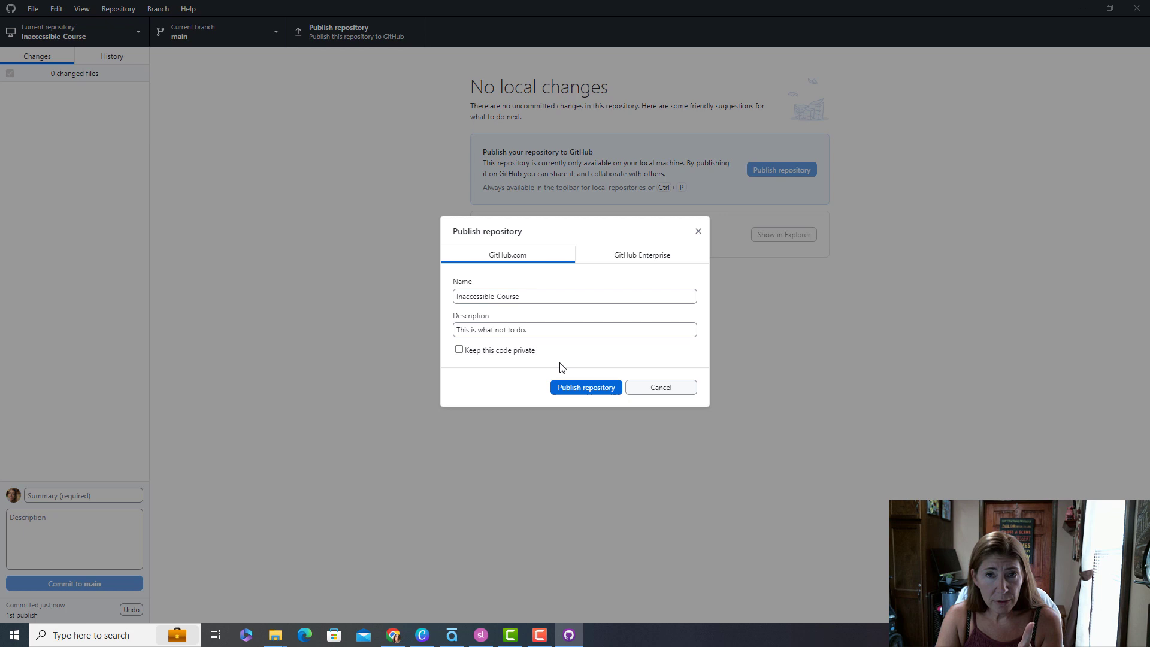
{"action": "left_click", "coordinate": [584, 387]}
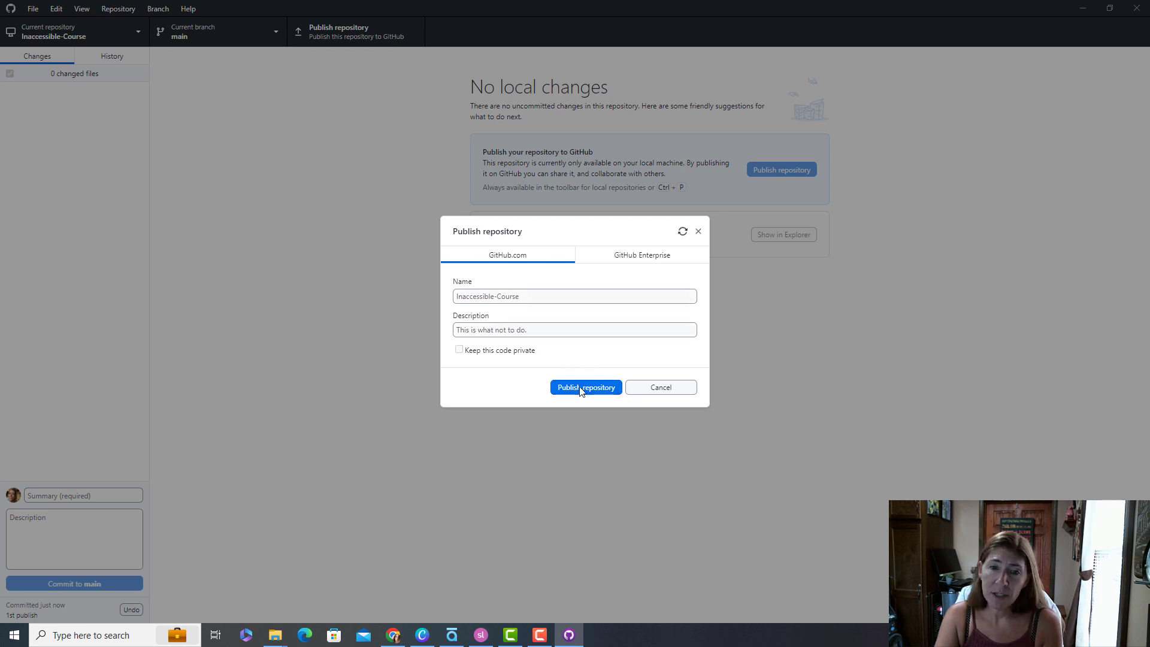
{"action": "left_click", "coordinate": [584, 387]}
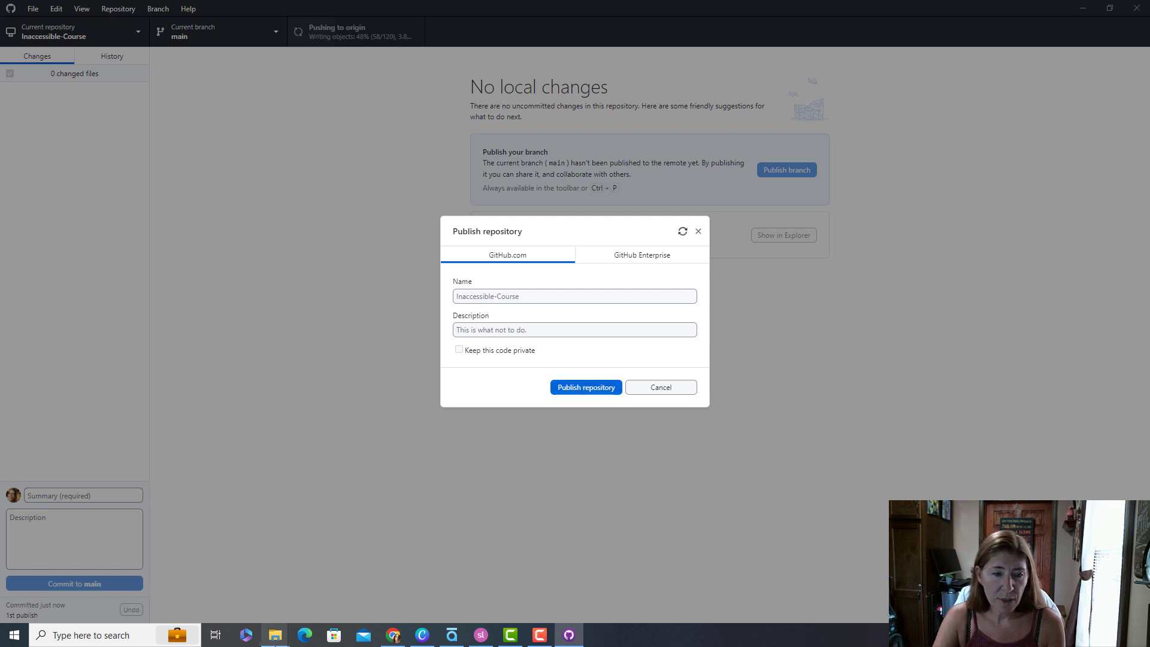
{"action": "mouse_move", "coordinate": [273, 635]}
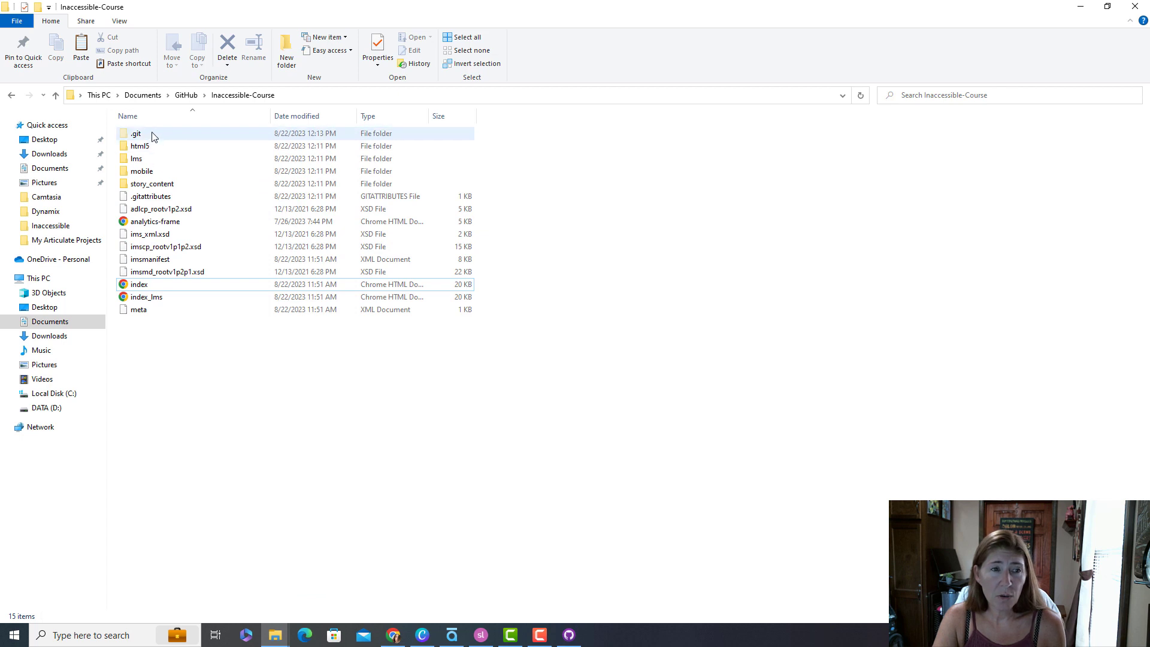
Open the repository's hidden .git config file to read the remote url
{"action": "double_click", "coordinate": [134, 133]}
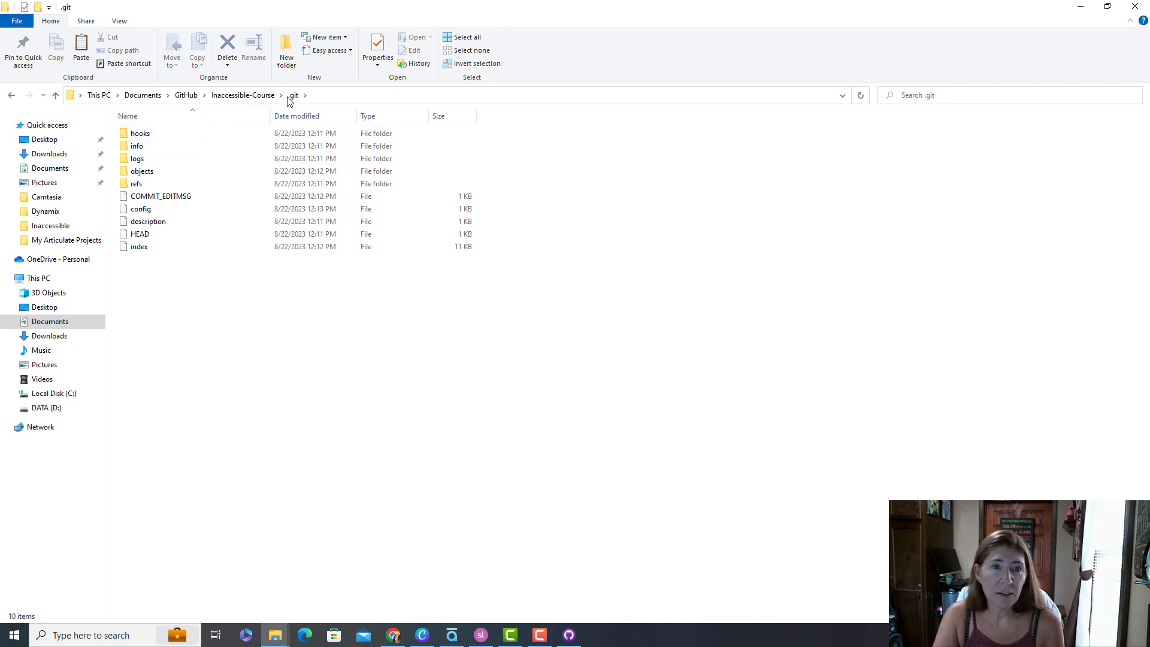
{"action": "left_click", "coordinate": [141, 209]}
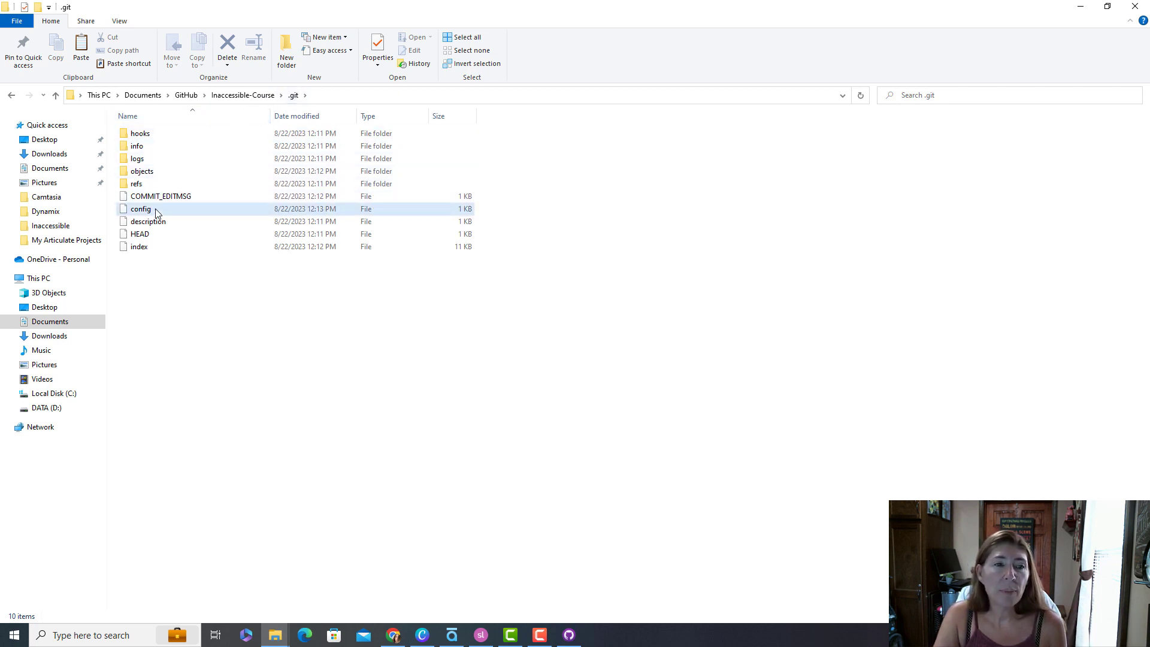
{"action": "left_click", "coordinate": [141, 209]}
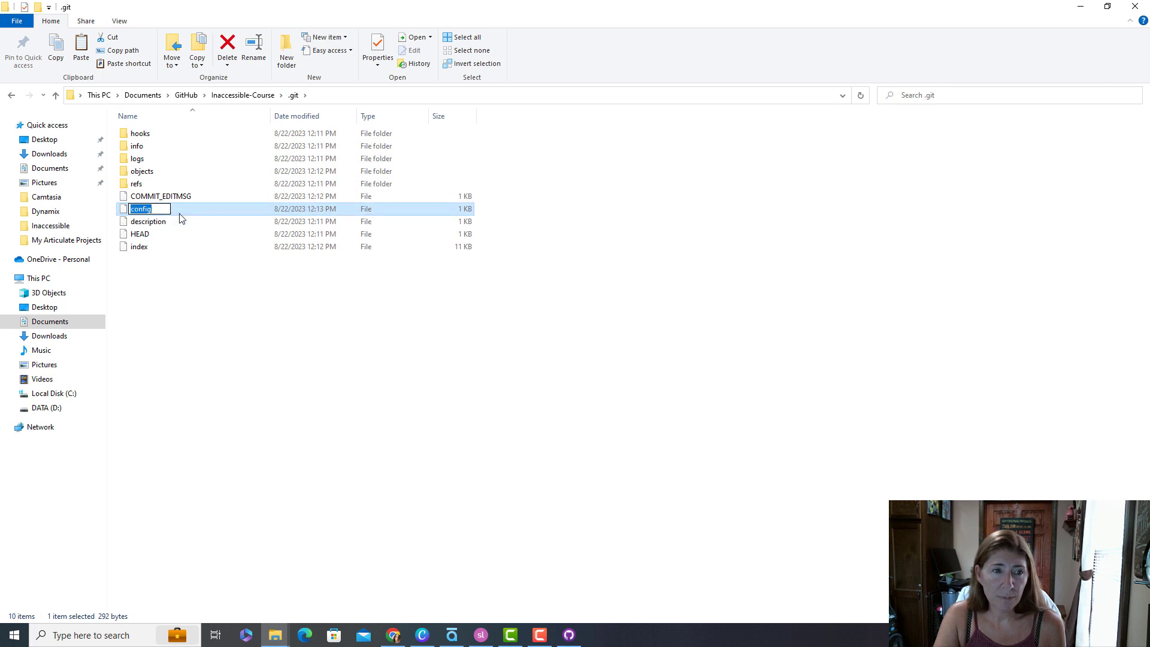
{"action": "double_click", "coordinate": [141, 209]}
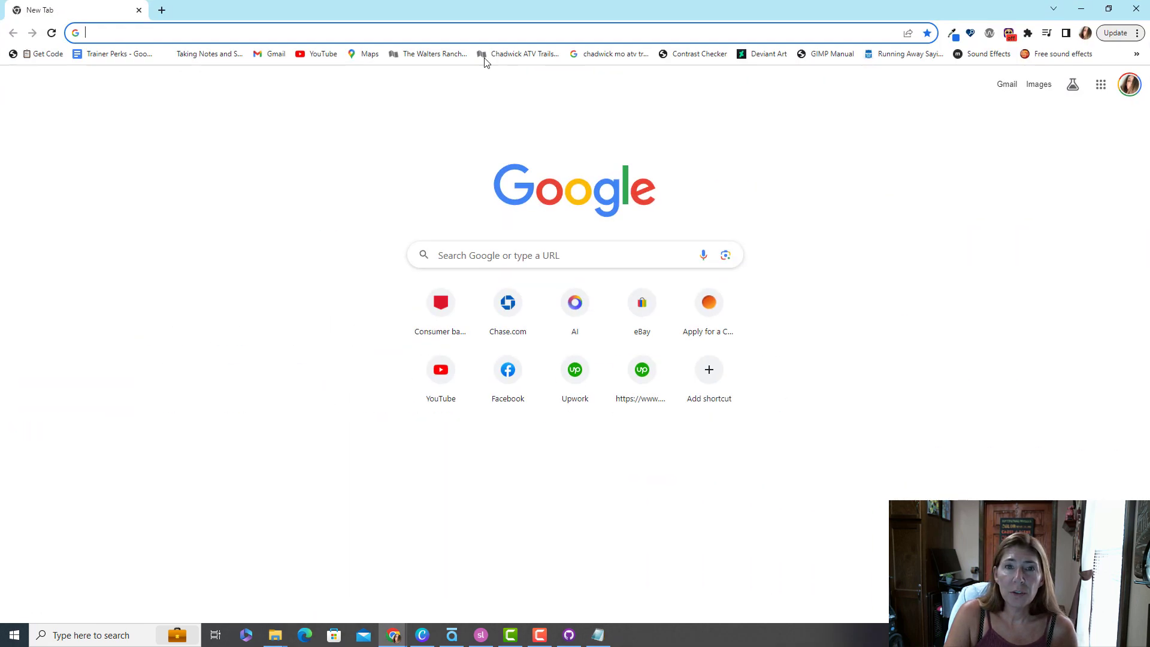
Rewrite the remote url as the github.io address without .git and load it, getting a 404
{"action": "type", "text": "https://github.com/taniadriskill/Inaccessible-Course.git"}
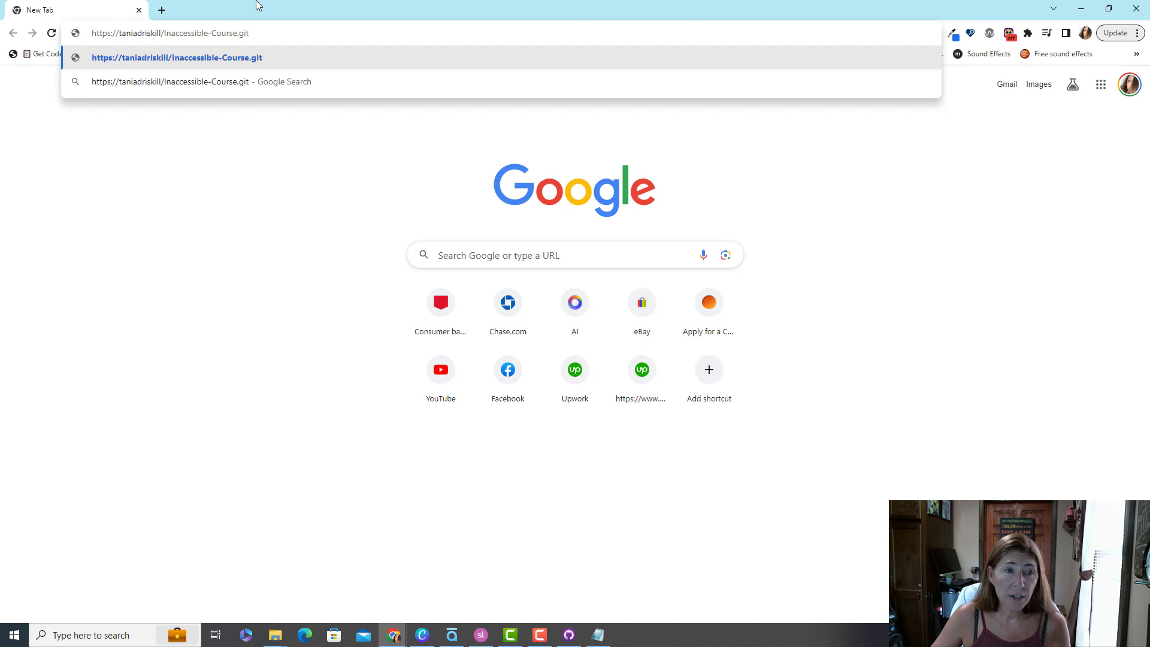
{"action": "left_click", "coordinate": [161, 33]}
{"action": "type", "text": ".github.io"}
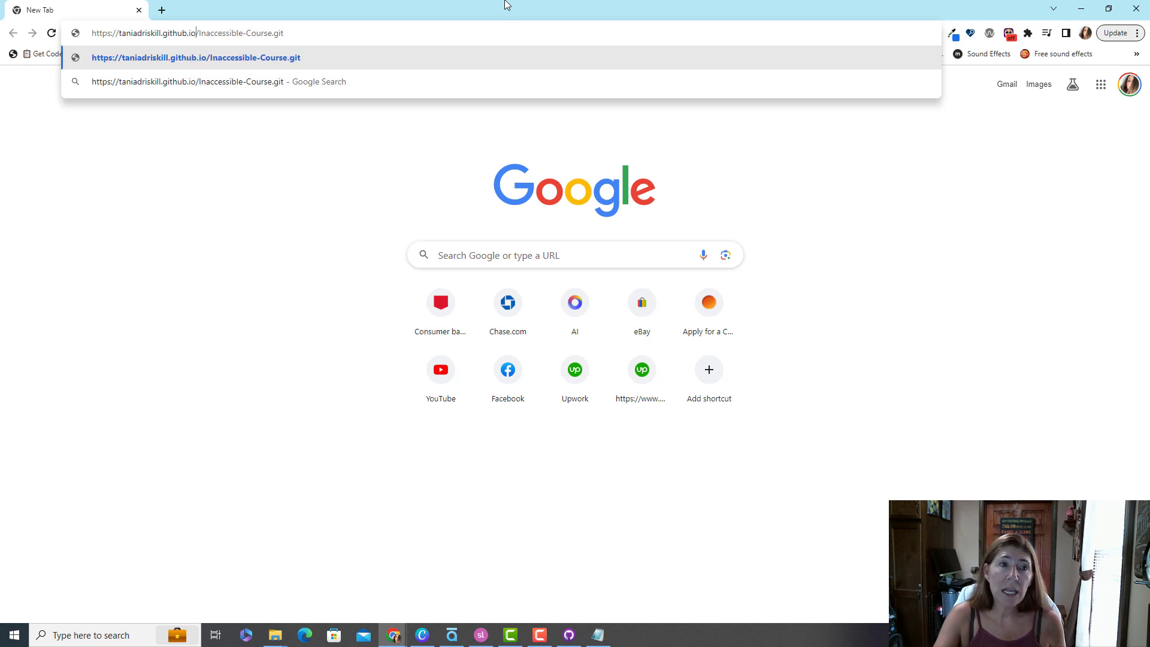
{"action": "left_click", "coordinate": [317, 33]}
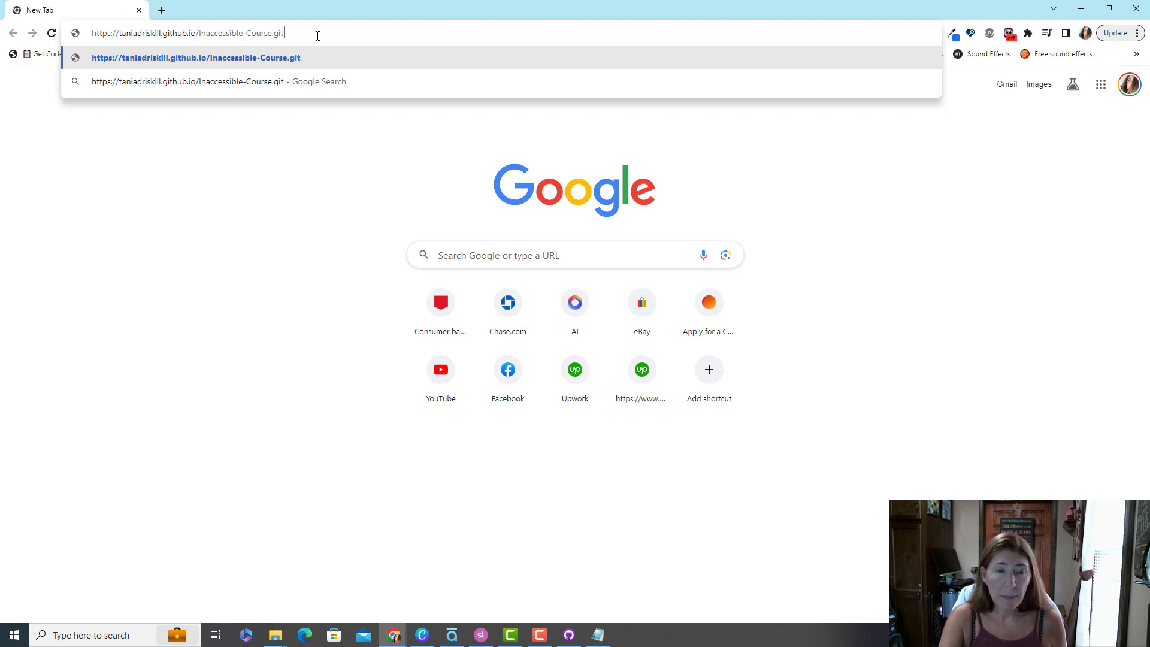
{"action": "key", "text": "Backspace"}
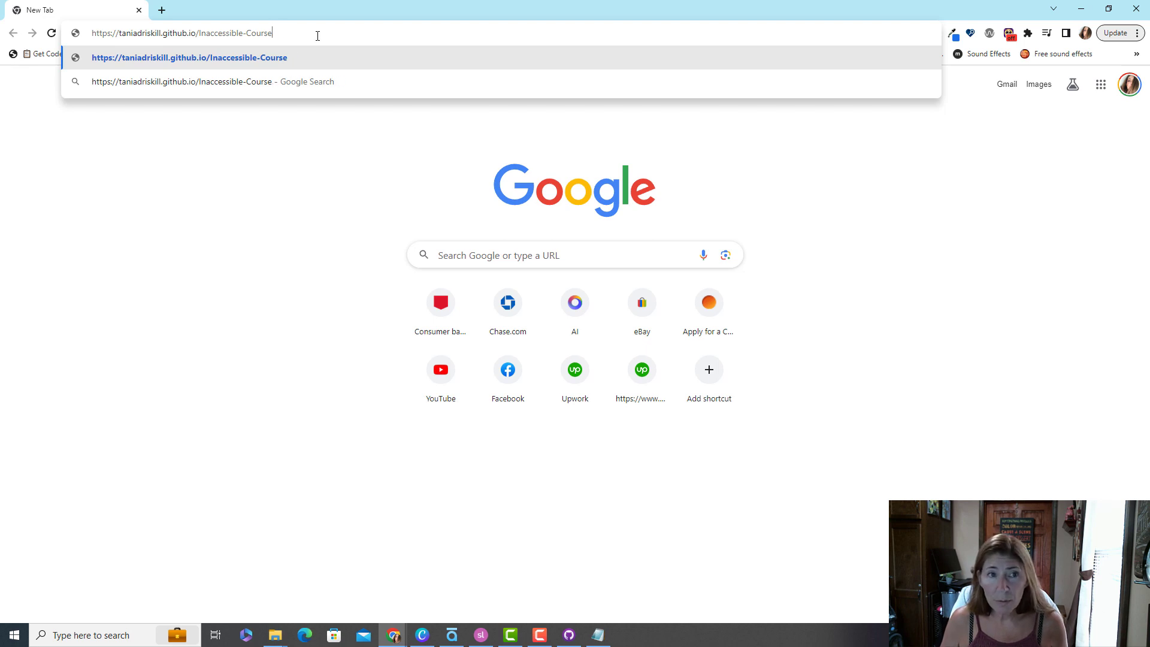
{"action": "type", "text": "/"}
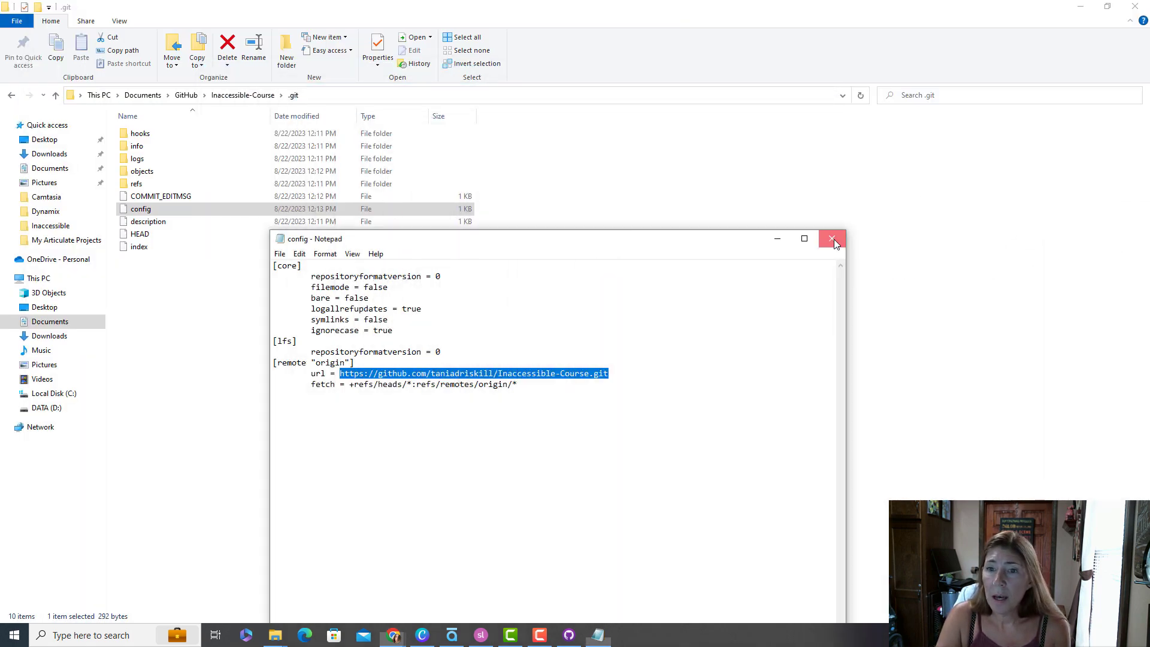
{"action": "left_click", "coordinate": [831, 238]}
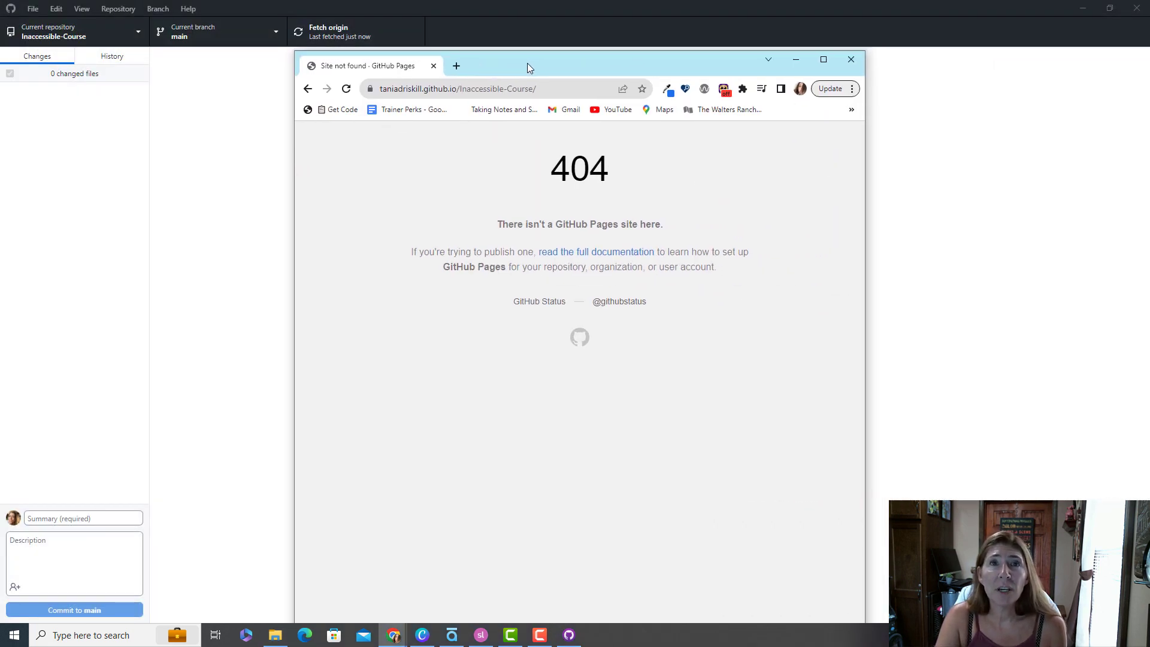
{"action": "mouse_move", "coordinate": [535, 68]}
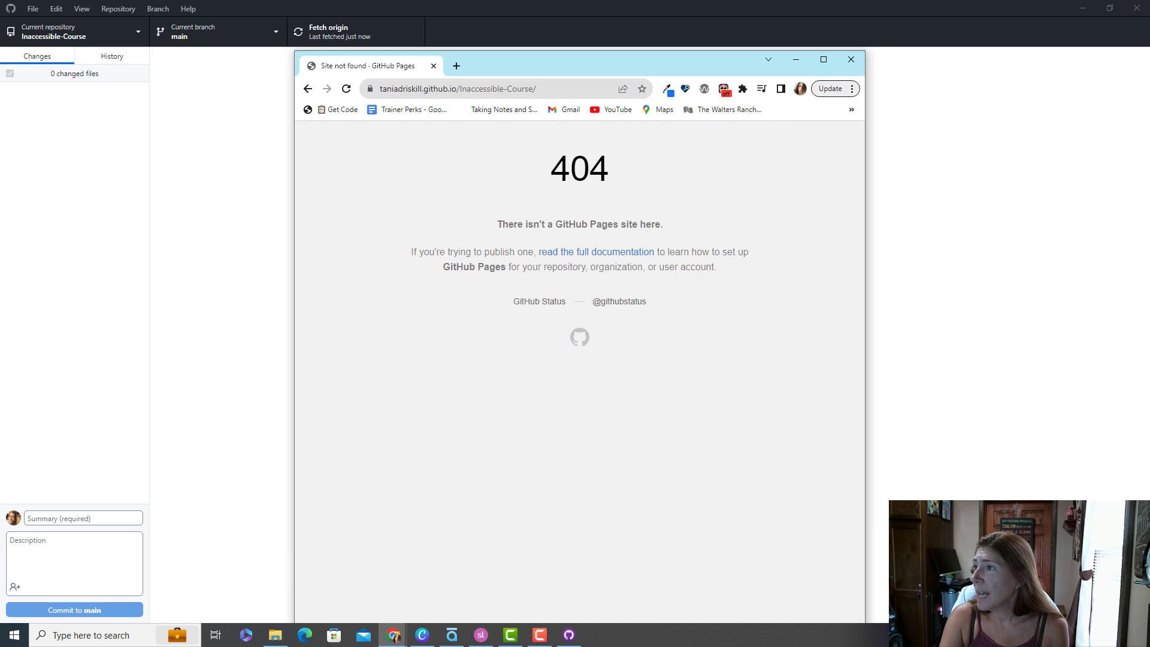
{"action": "mouse_move", "coordinate": [760, 41]}
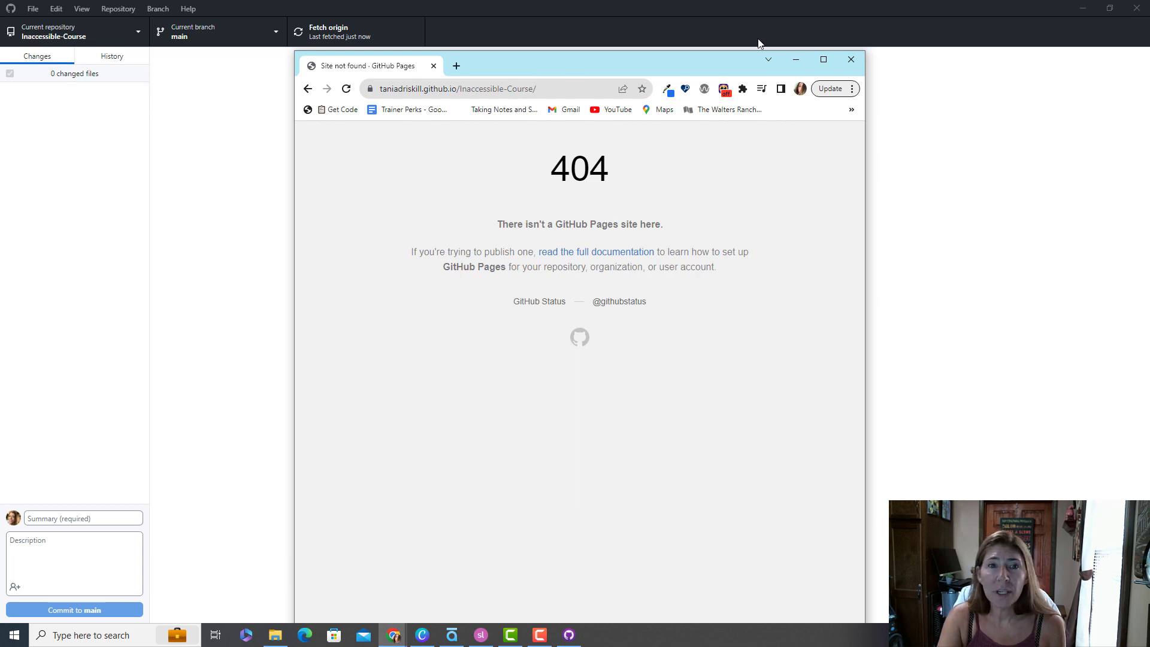
Go to github.com and reach the Inaccessible-Course repository's Pages settings
{"action": "left_click", "coordinate": [462, 66]}
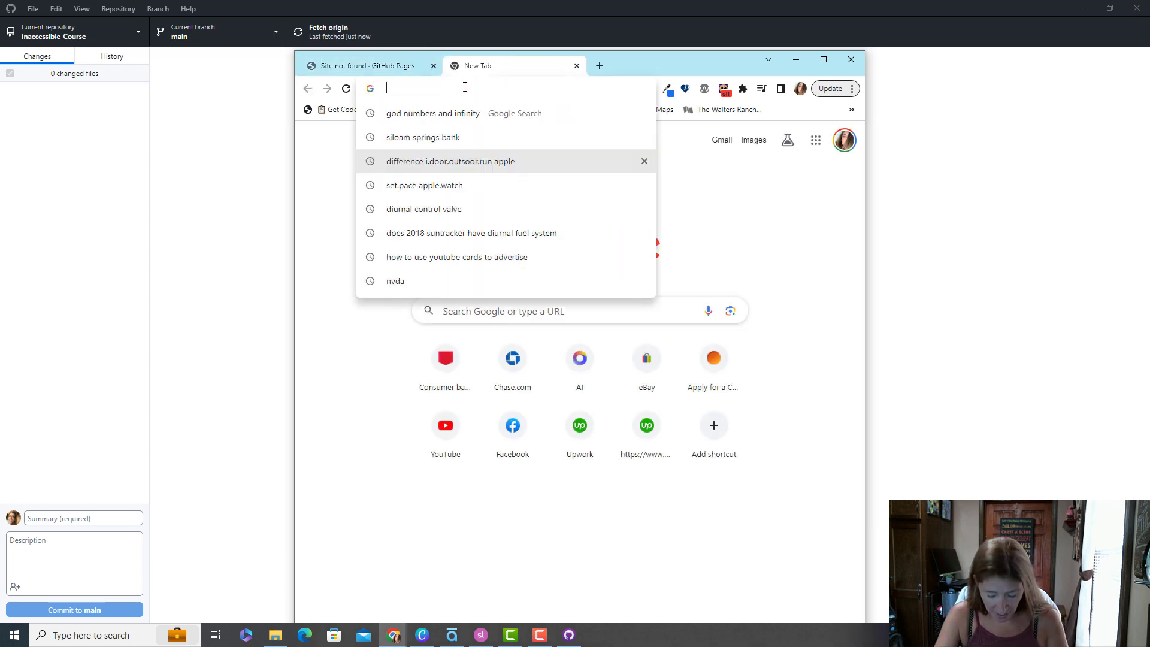
{"action": "type", "text": "github.com"}
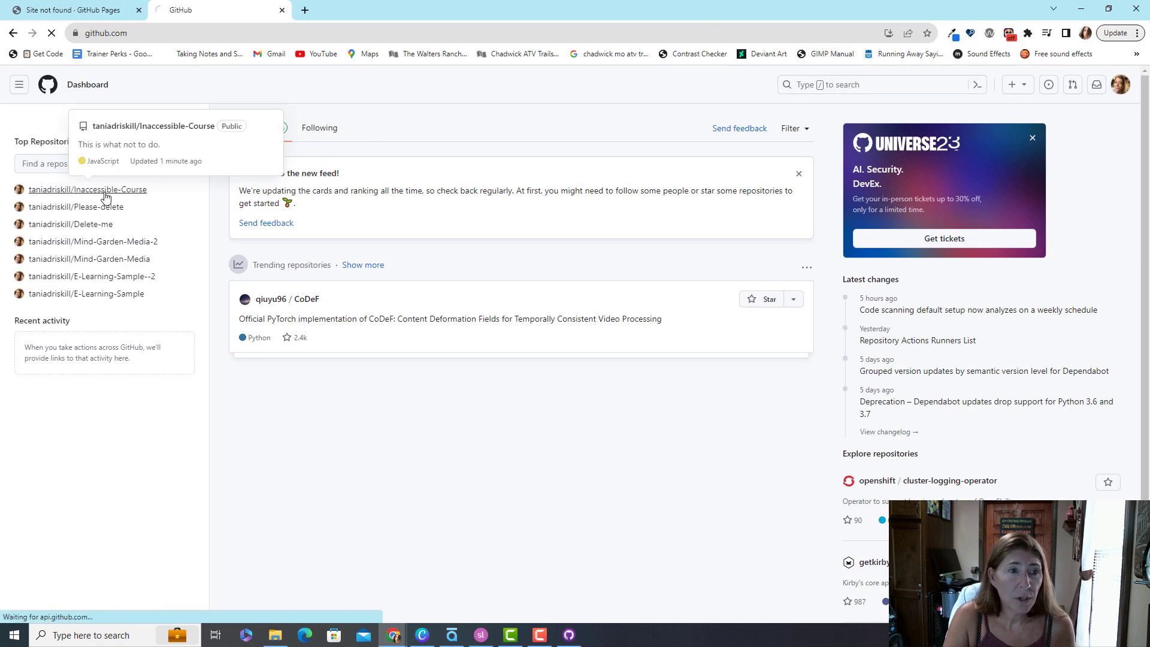
{"action": "left_click", "coordinate": [88, 190]}
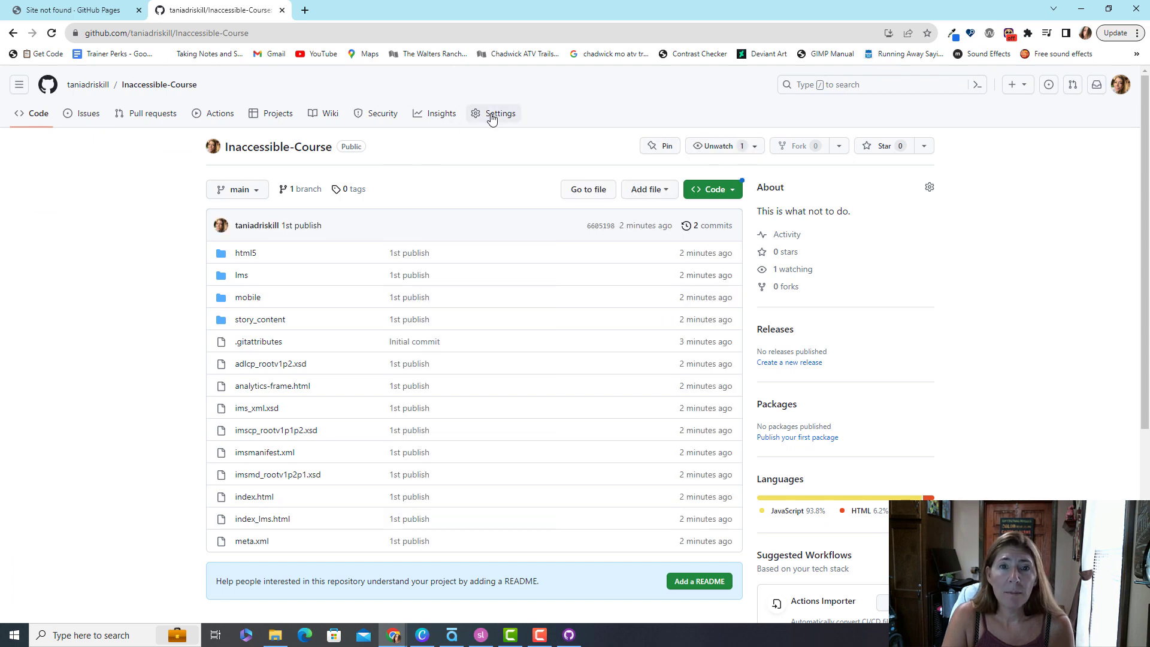
{"action": "left_click", "coordinate": [501, 113]}
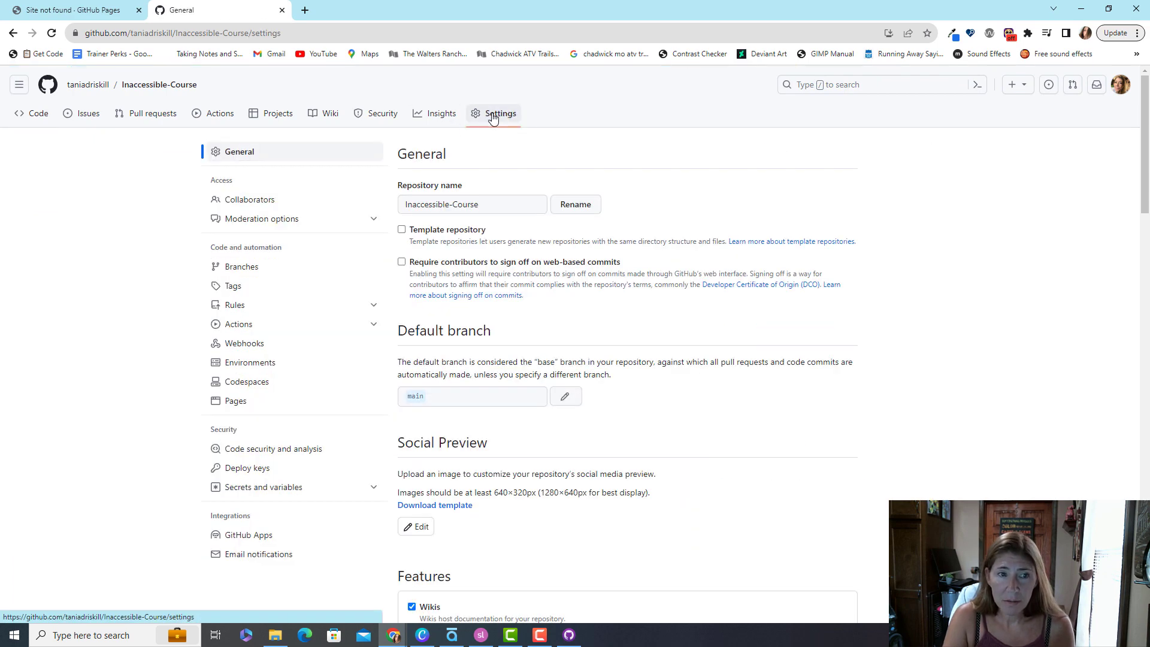
{"action": "left_click", "coordinate": [235, 400]}
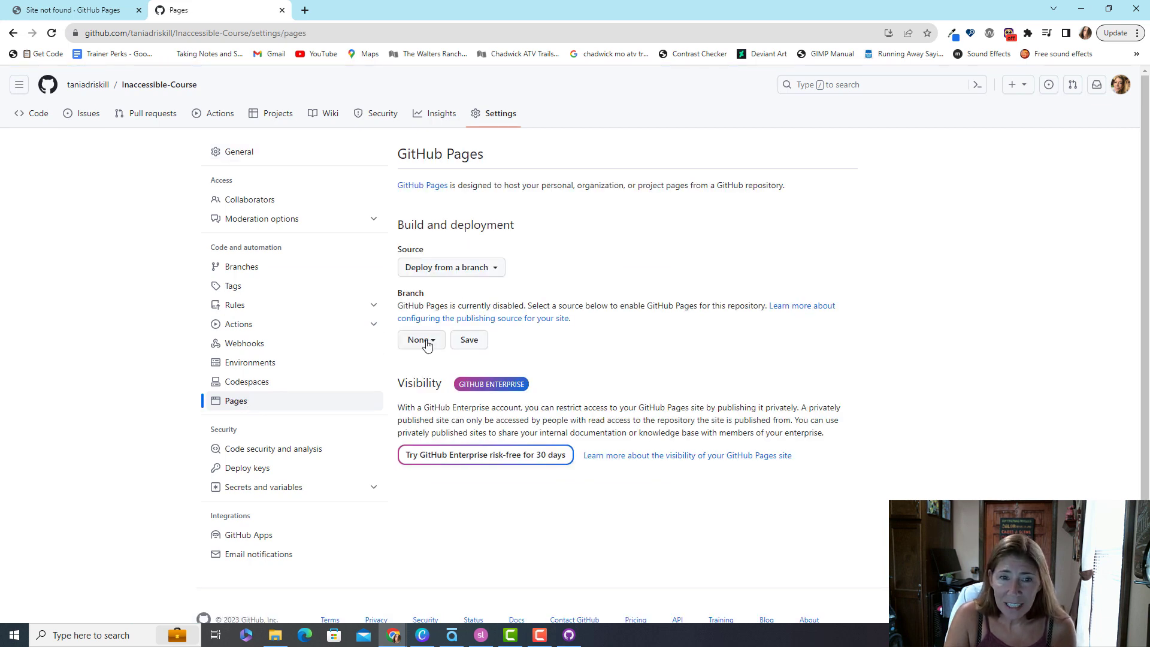
Set the Pages source to the main branch at /(root), save it, and refresh until the site is live
{"action": "left_click", "coordinate": [421, 340]}
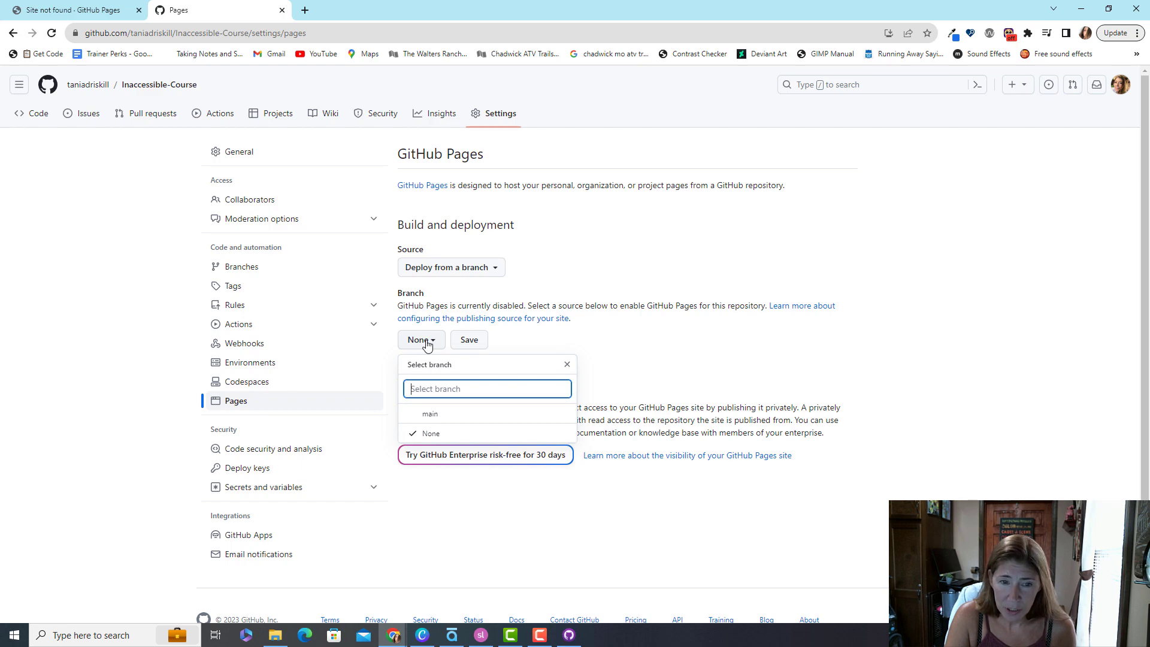
{"action": "left_click", "coordinate": [429, 414]}
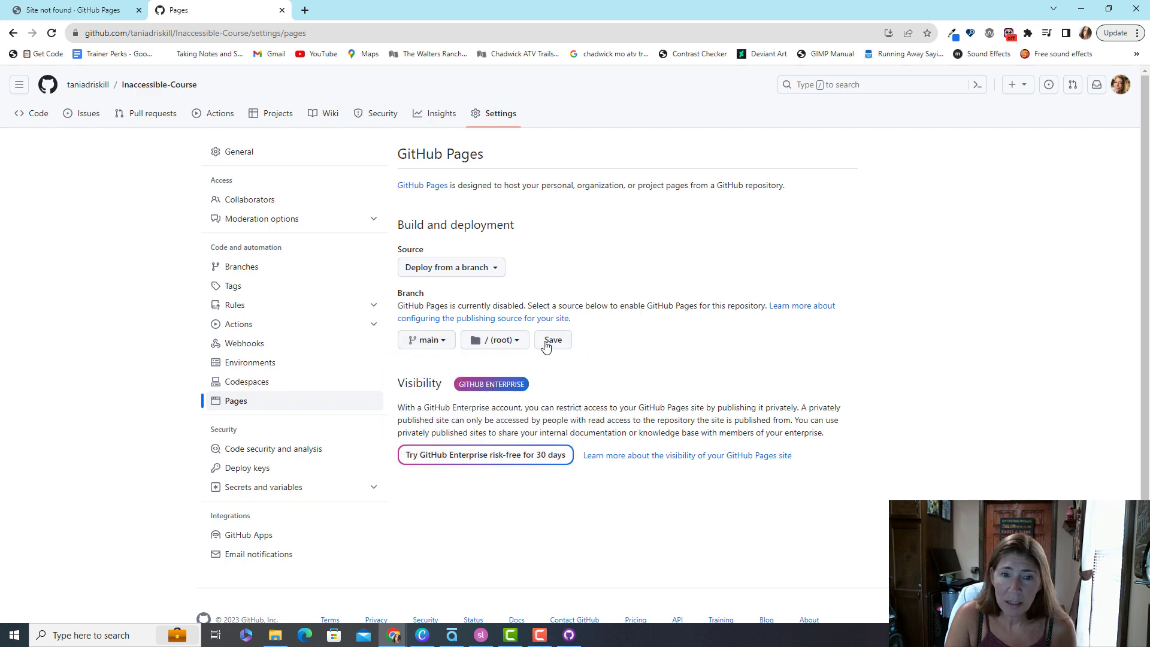
{"action": "left_click", "coordinate": [553, 340]}
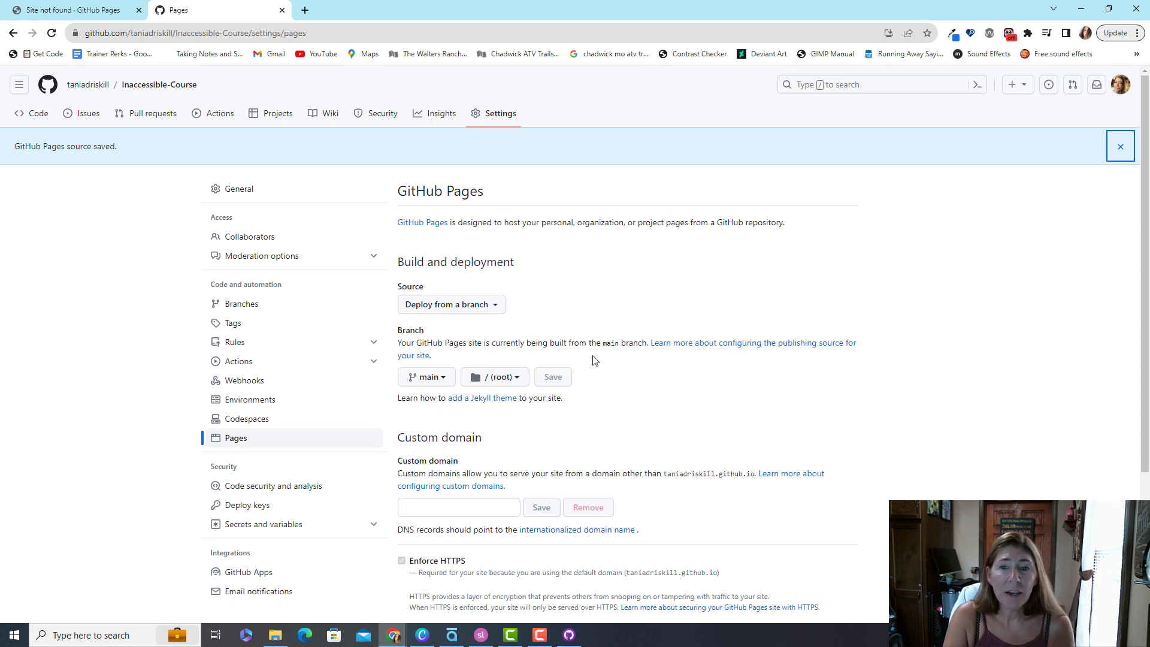
{"action": "mouse_move", "coordinate": [544, 314]}
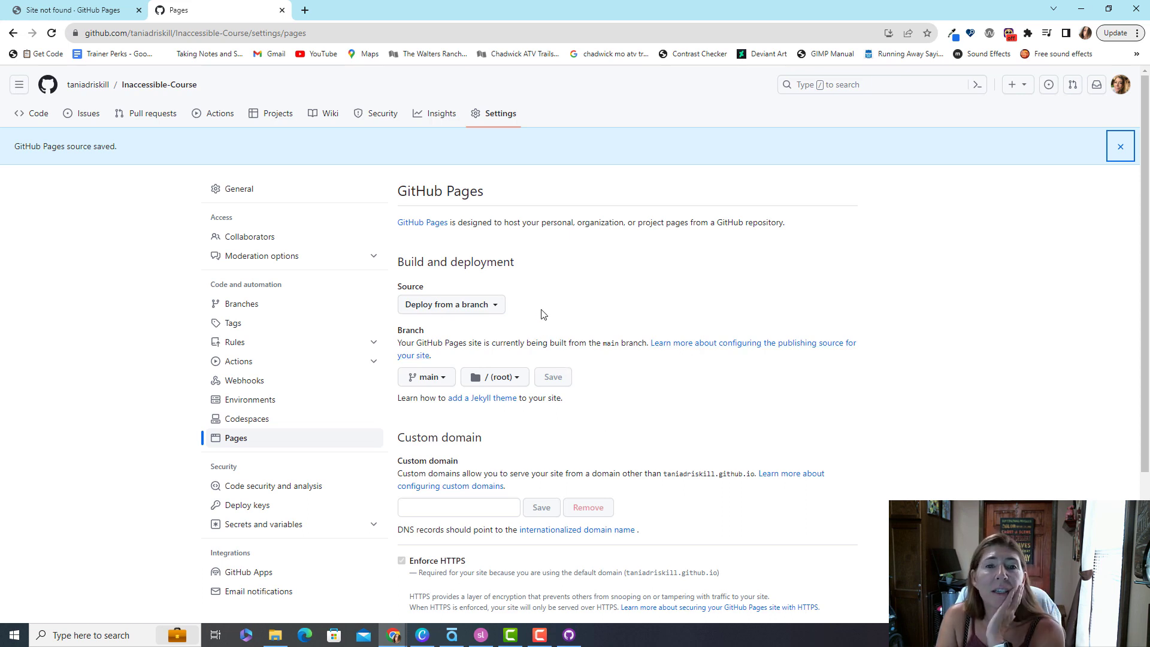
{"action": "mouse_move", "coordinate": [697, 257]}
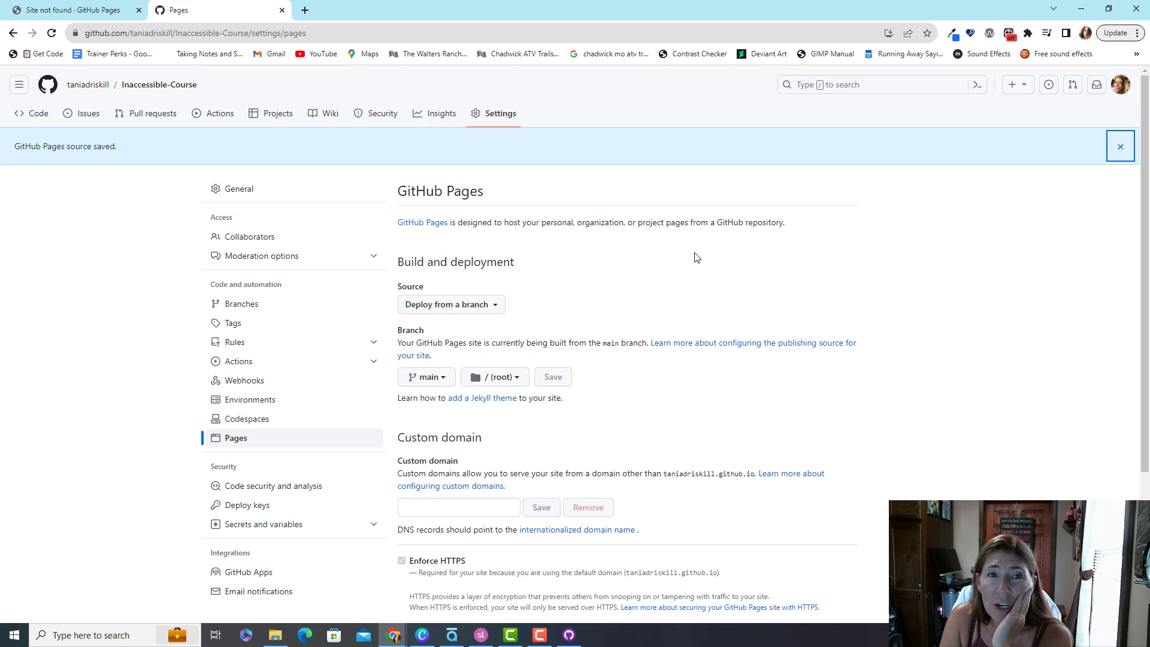
{"action": "mouse_move", "coordinate": [610, 103]}
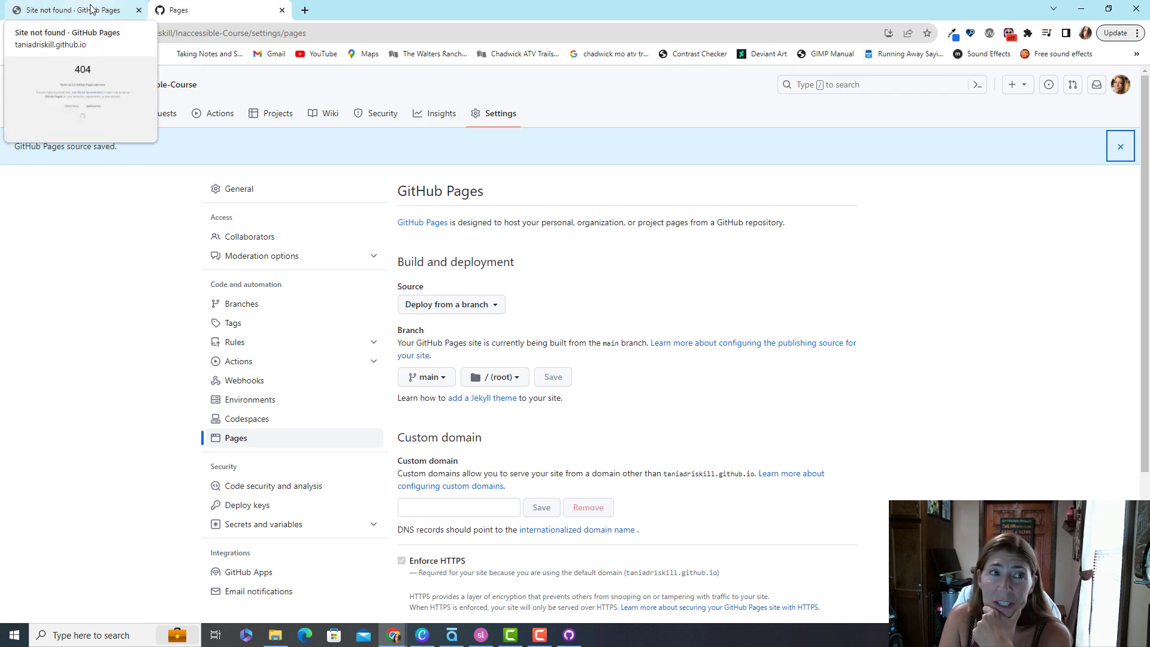
{"action": "left_click", "coordinate": [72, 11]}
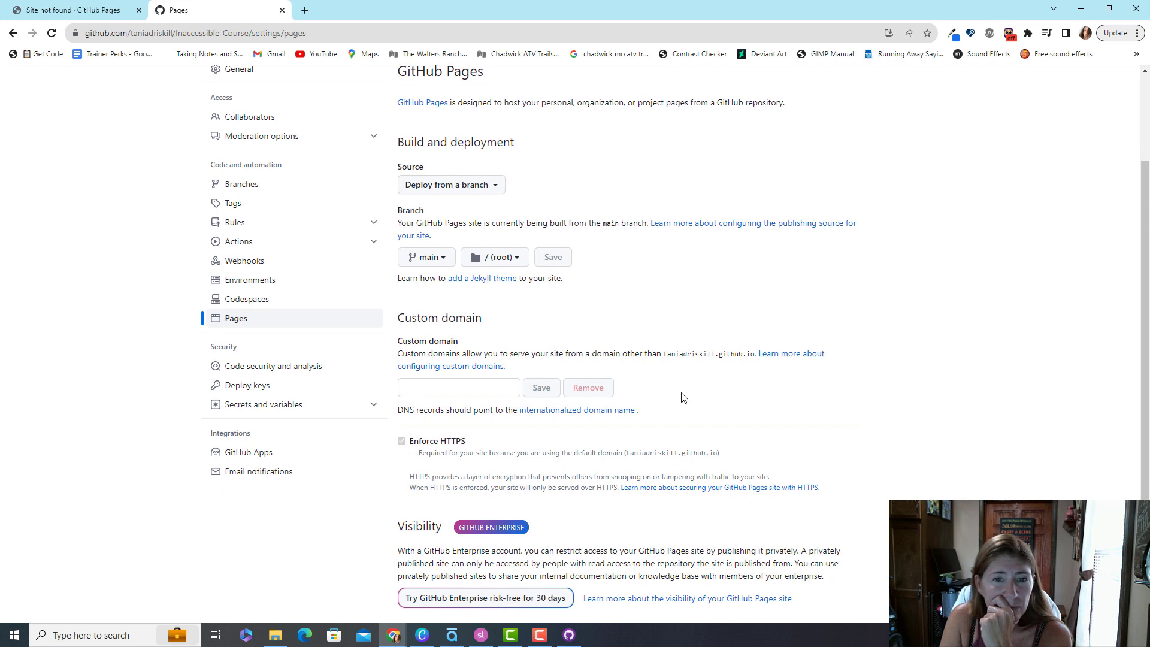
{"action": "left_click", "coordinate": [553, 257]}
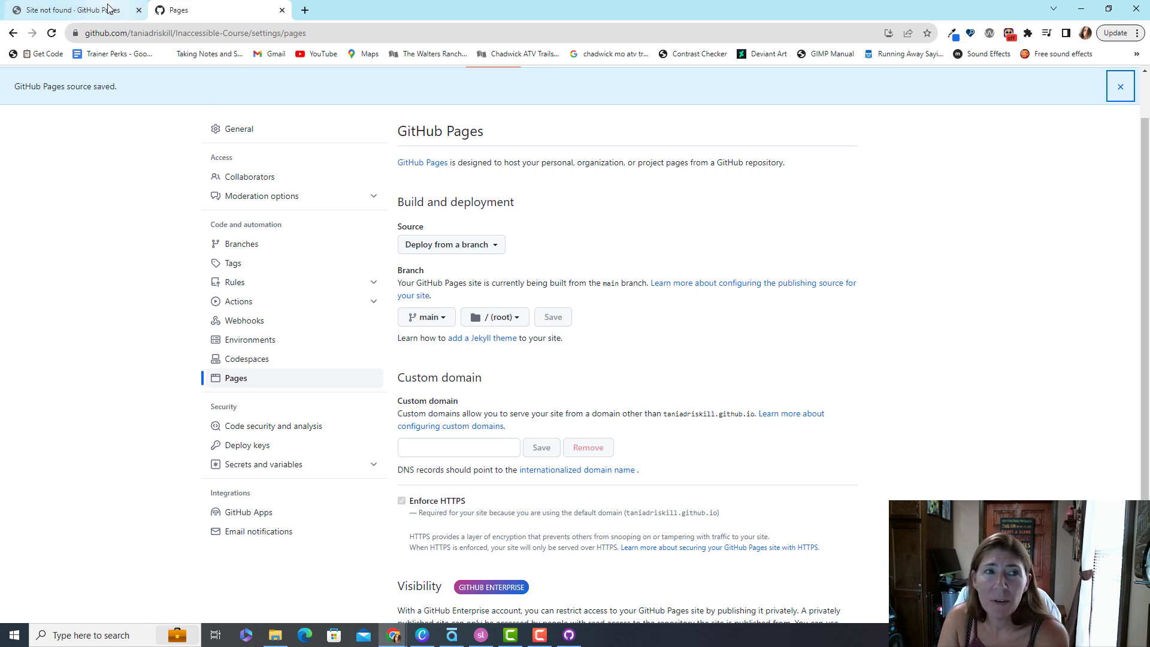
{"action": "mouse_move", "coordinate": [505, 345]}
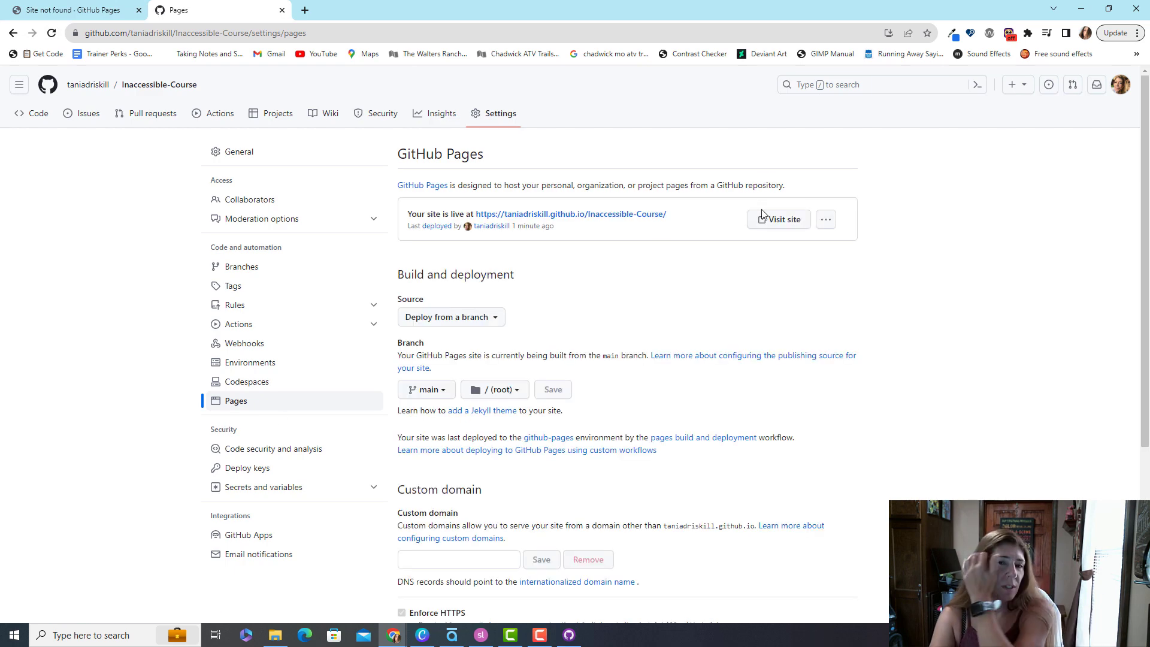
{"action": "mouse_move", "coordinate": [609, 222]}
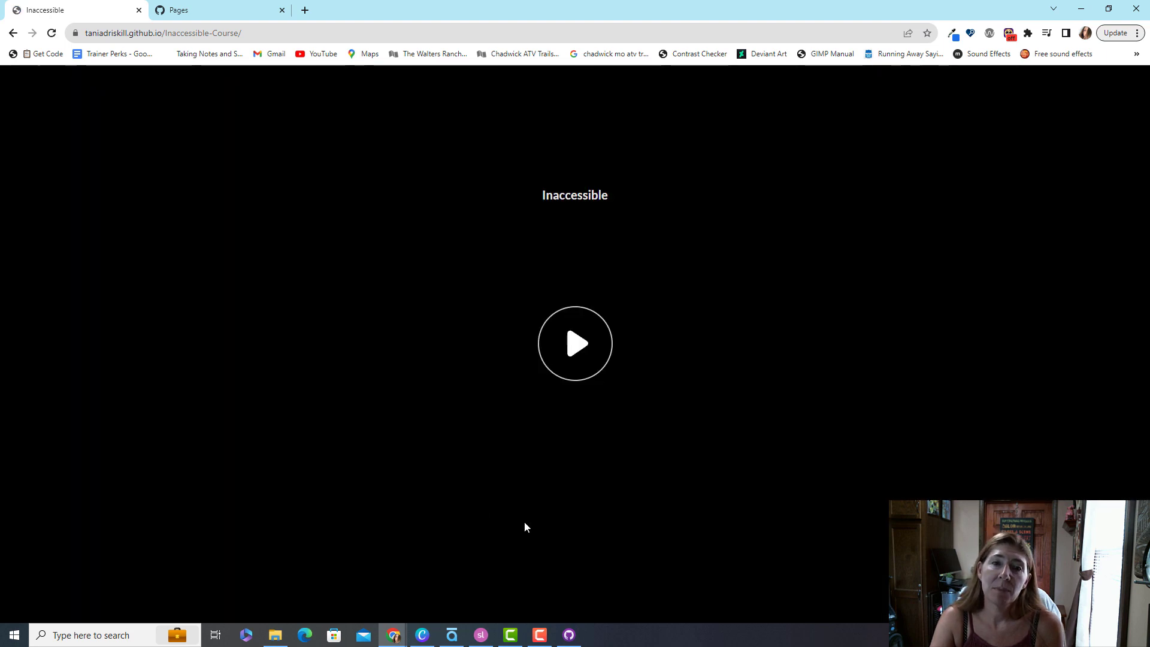
Visit the live github.io site and start playing the Inaccessible course from its title screen
{"action": "left_click", "coordinate": [575, 344]}
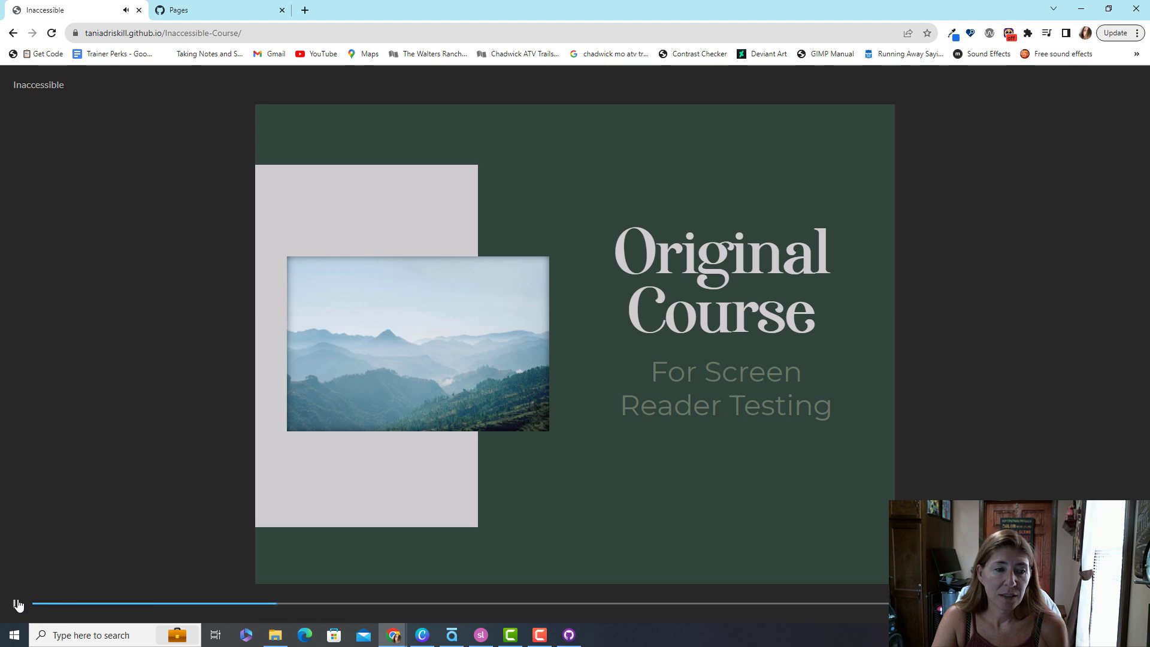